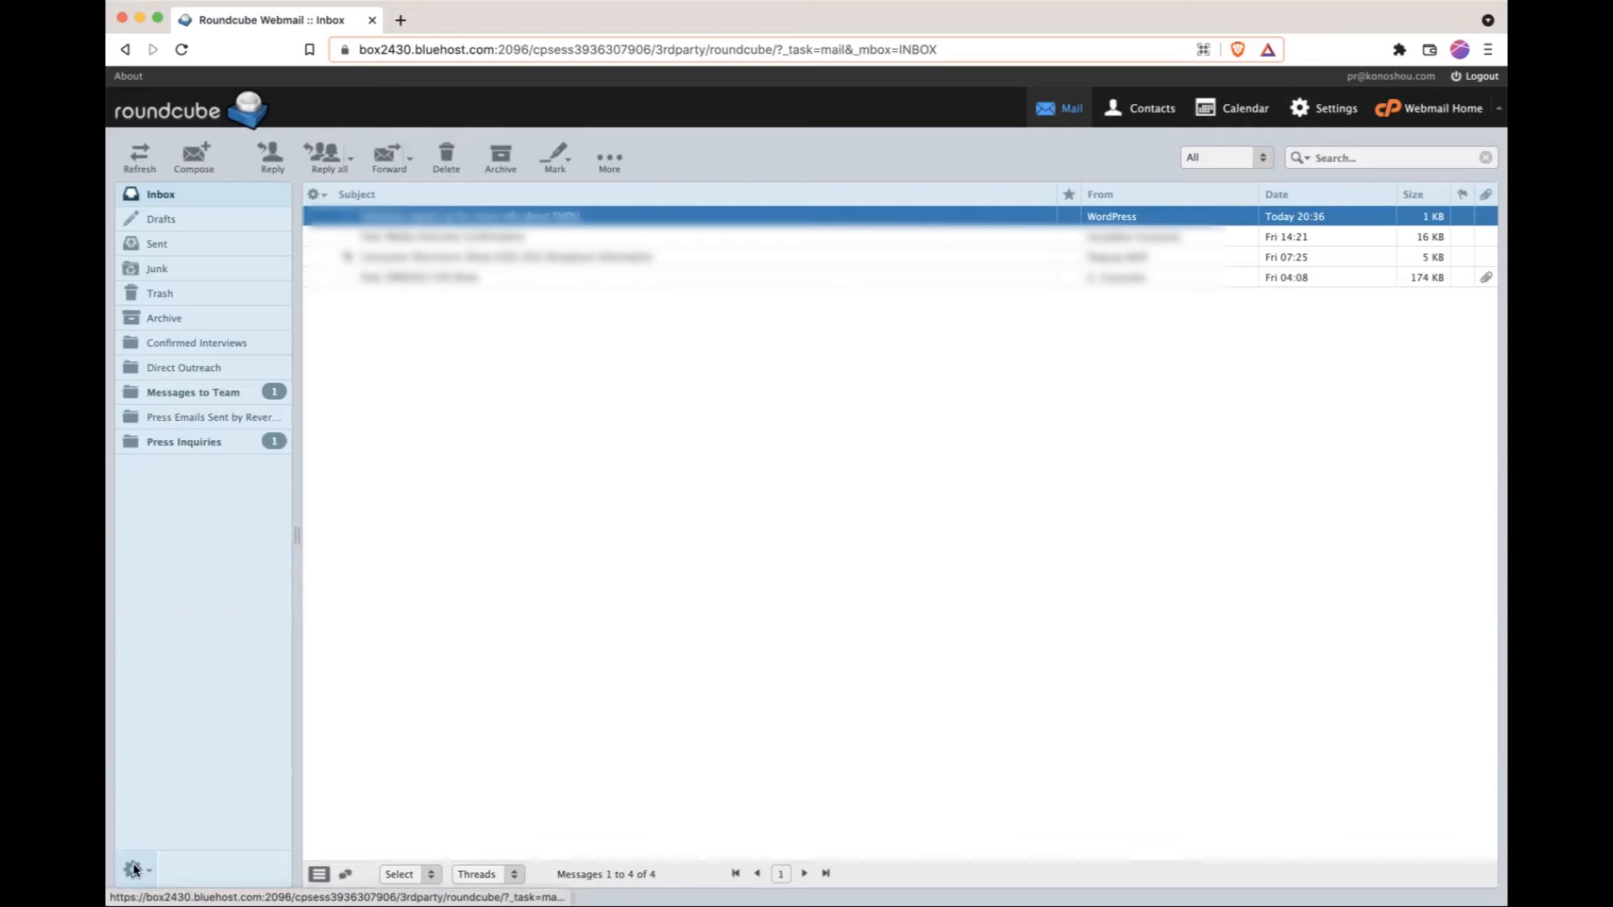
Step: Reach the folder management settings from the folder pane's gear menu
left_click(132, 868)
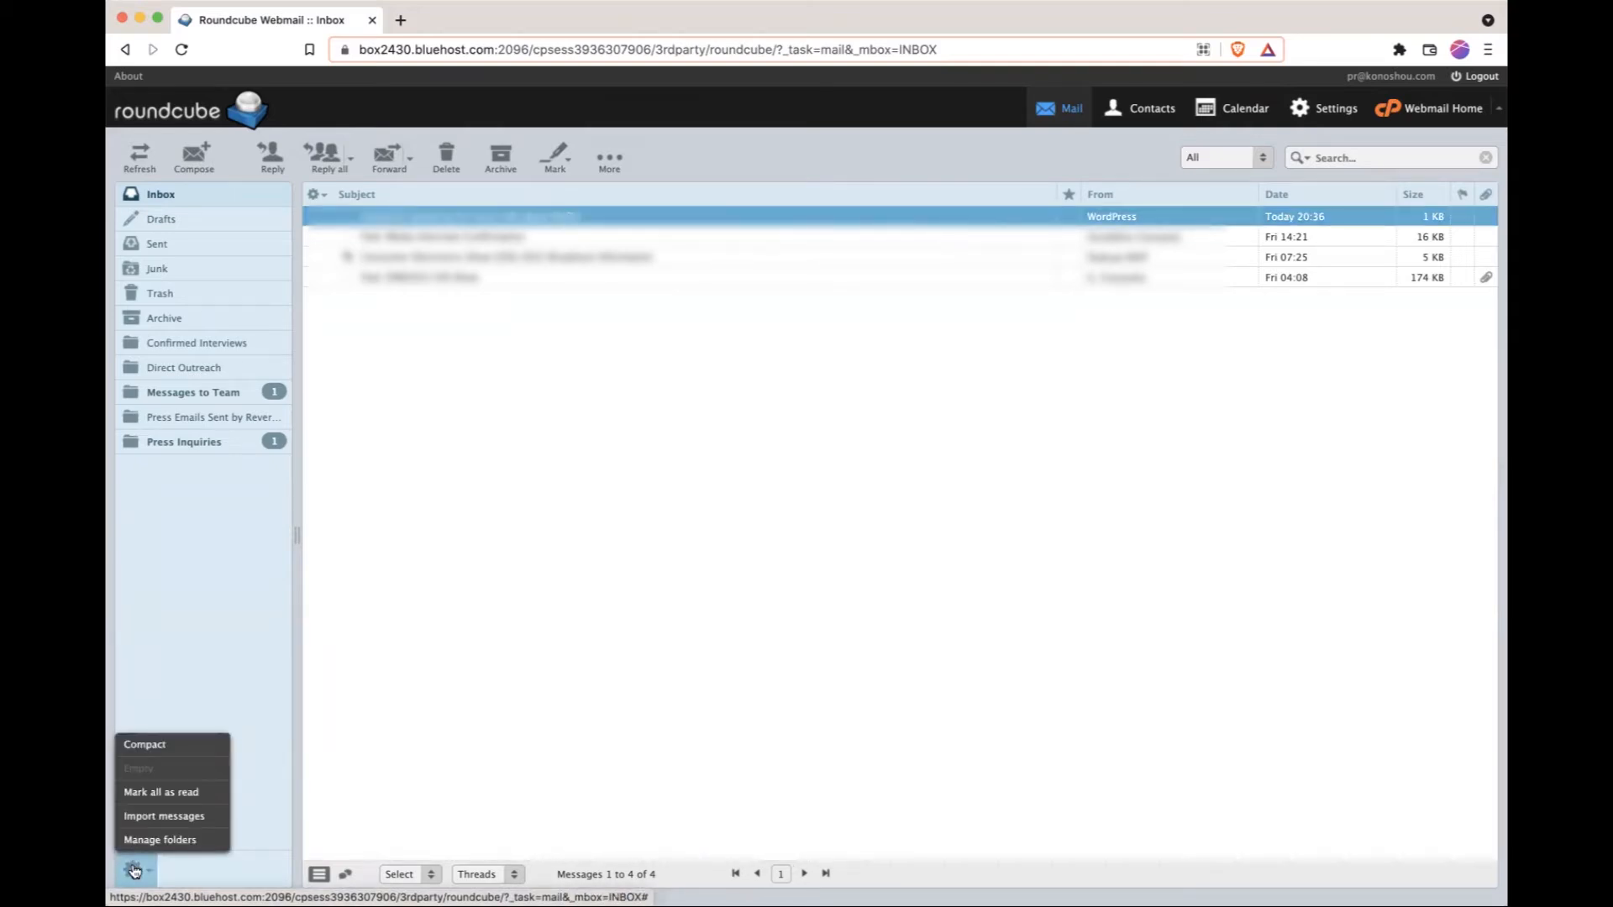
left_click(160, 840)
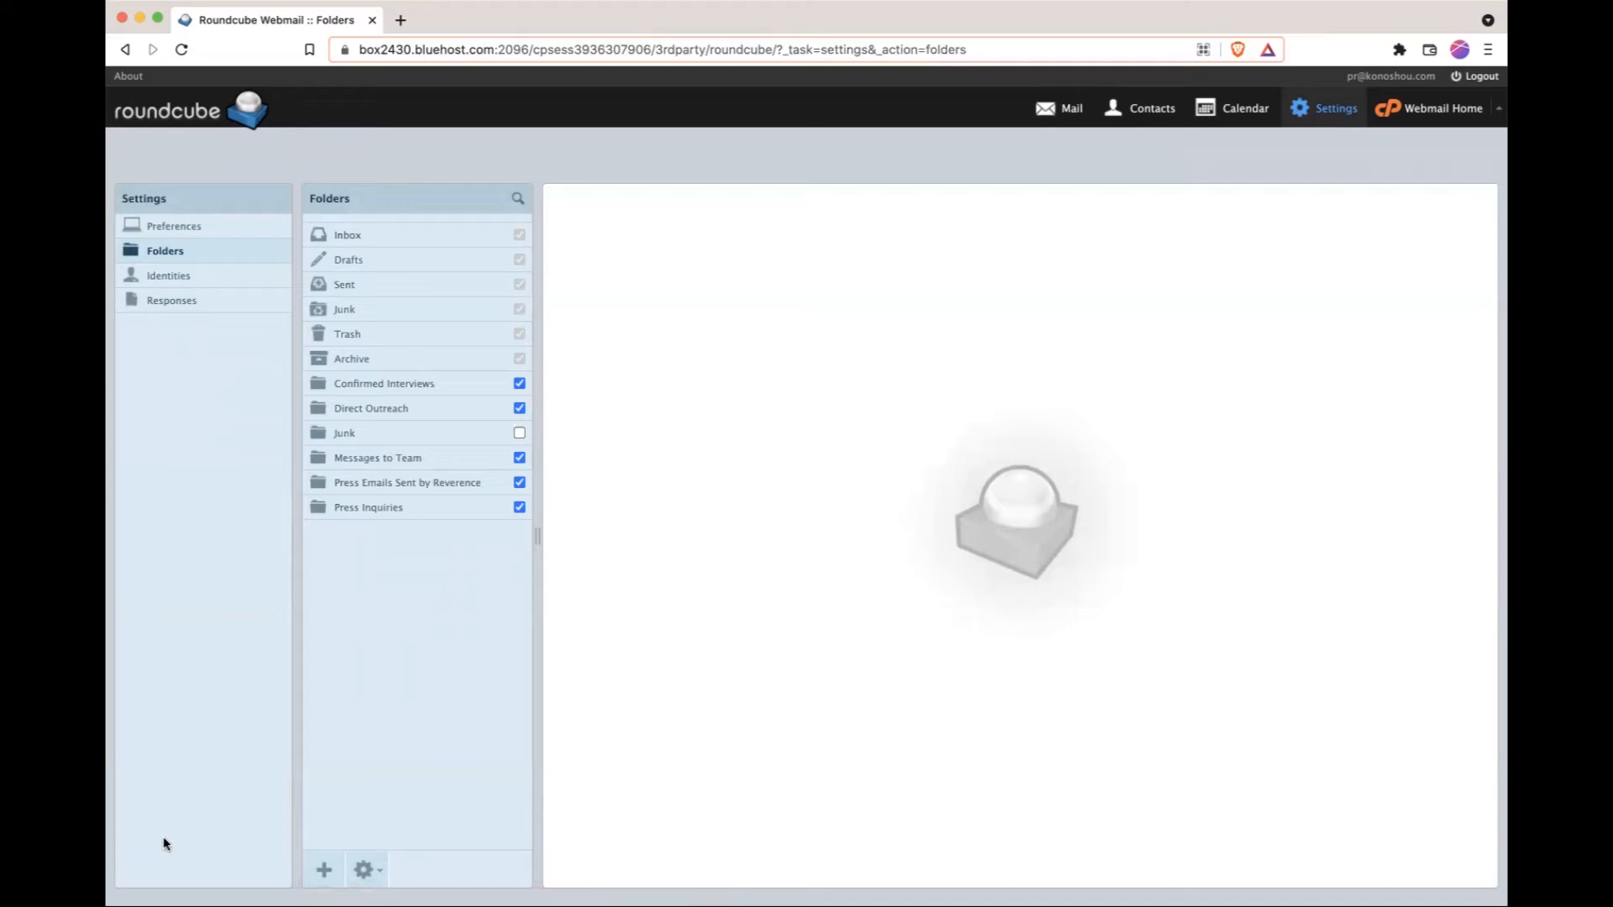
mouse_move(143, 509)
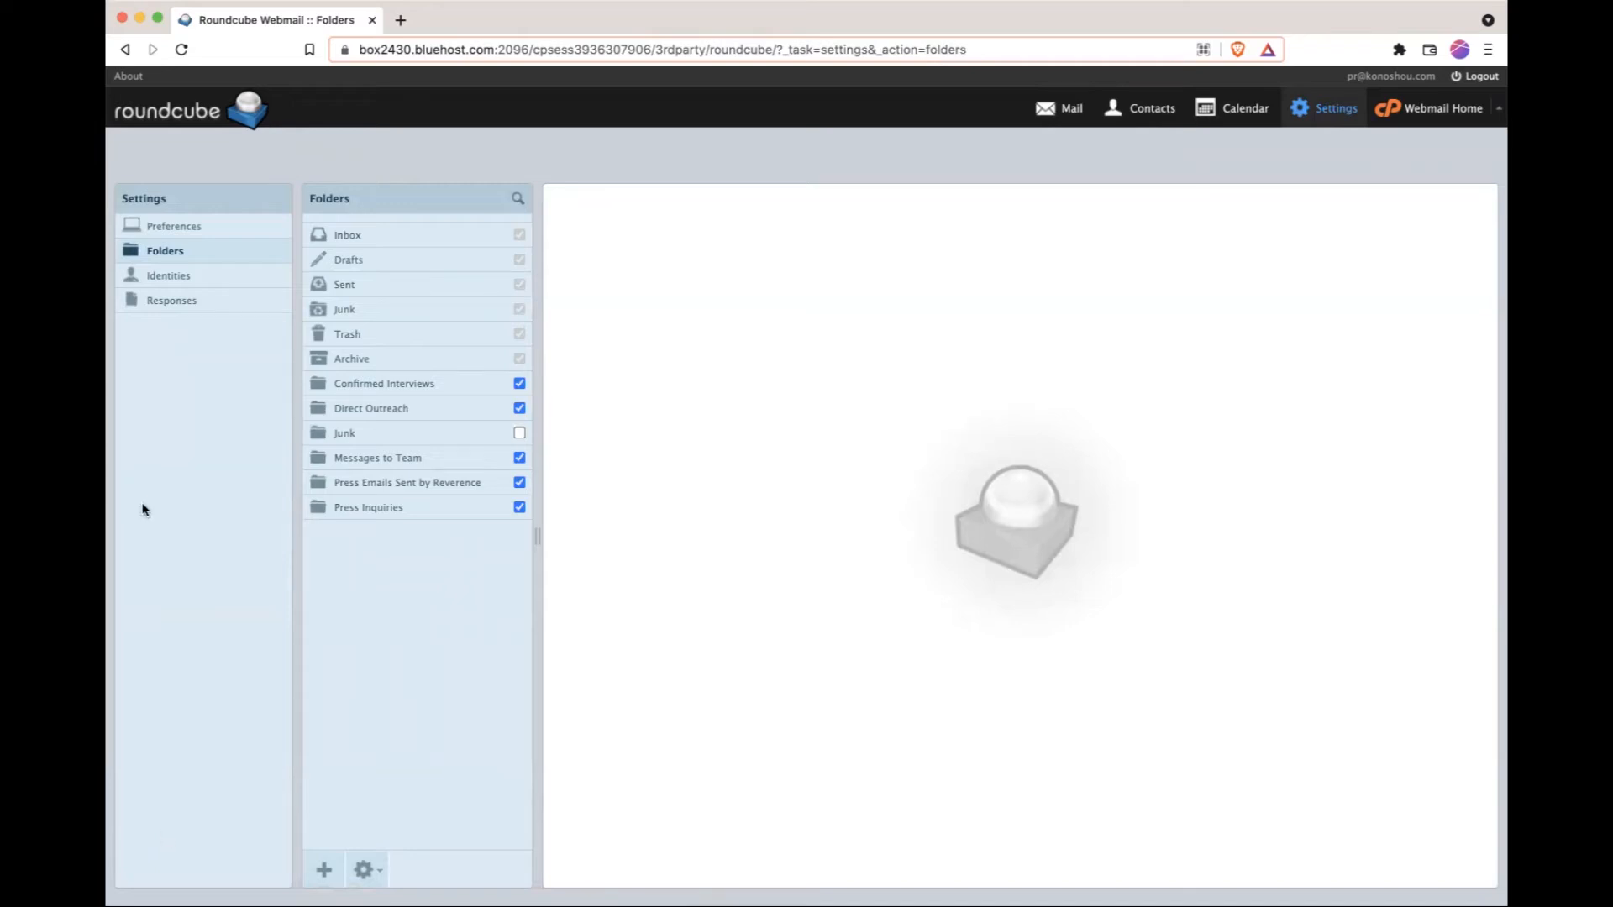
mouse_move(169, 267)
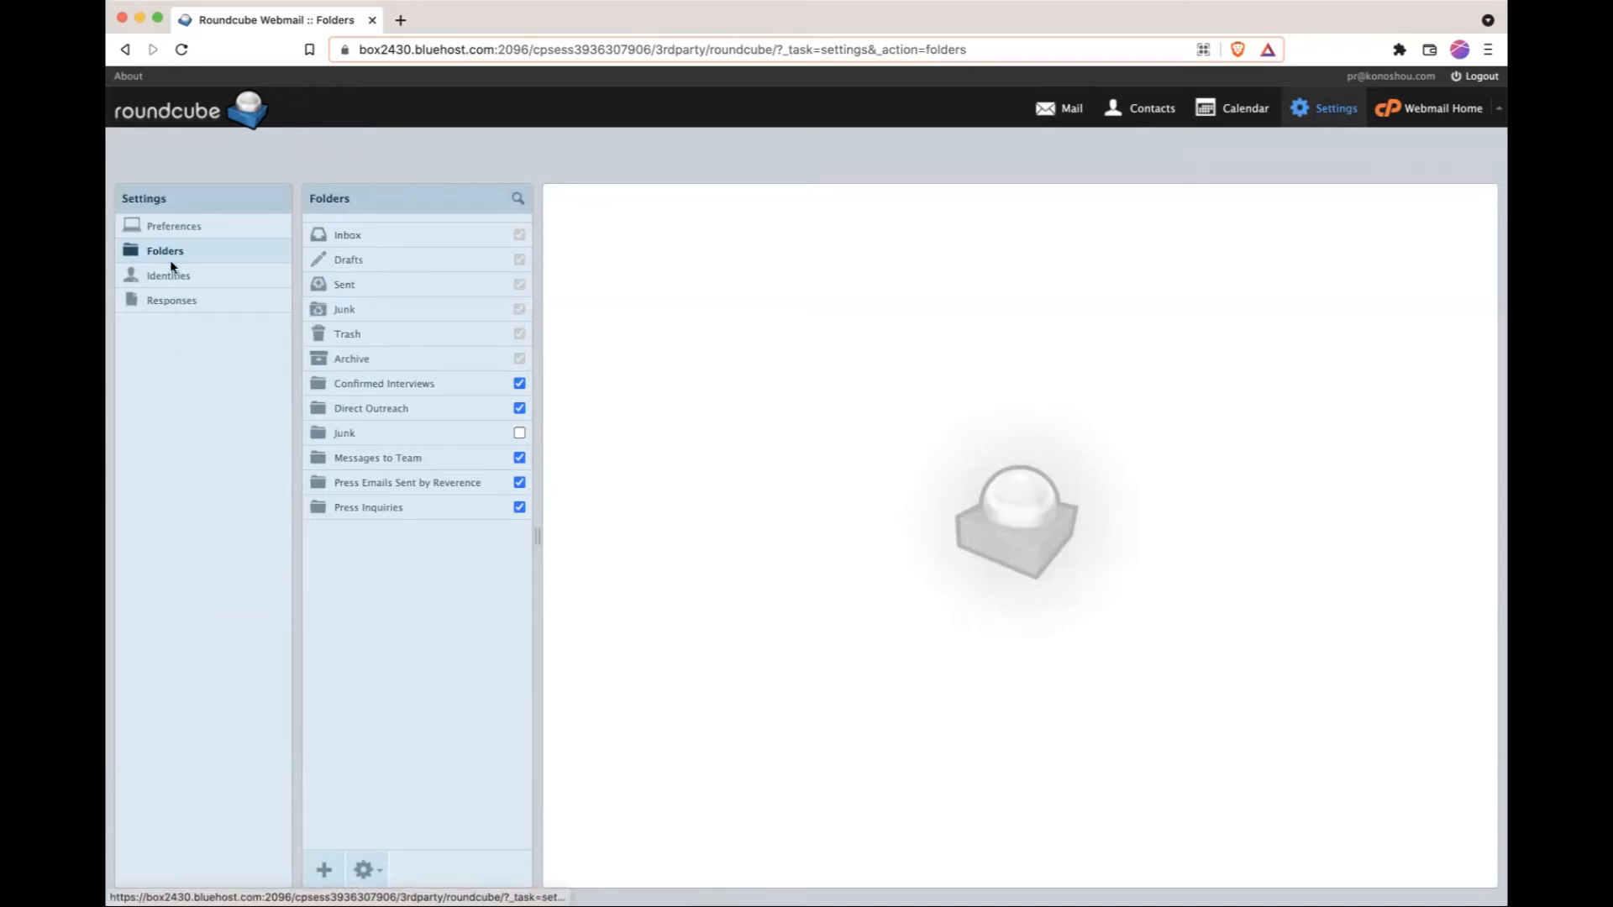
Step: Start a blank new response in the Responses settings
left_click(172, 299)
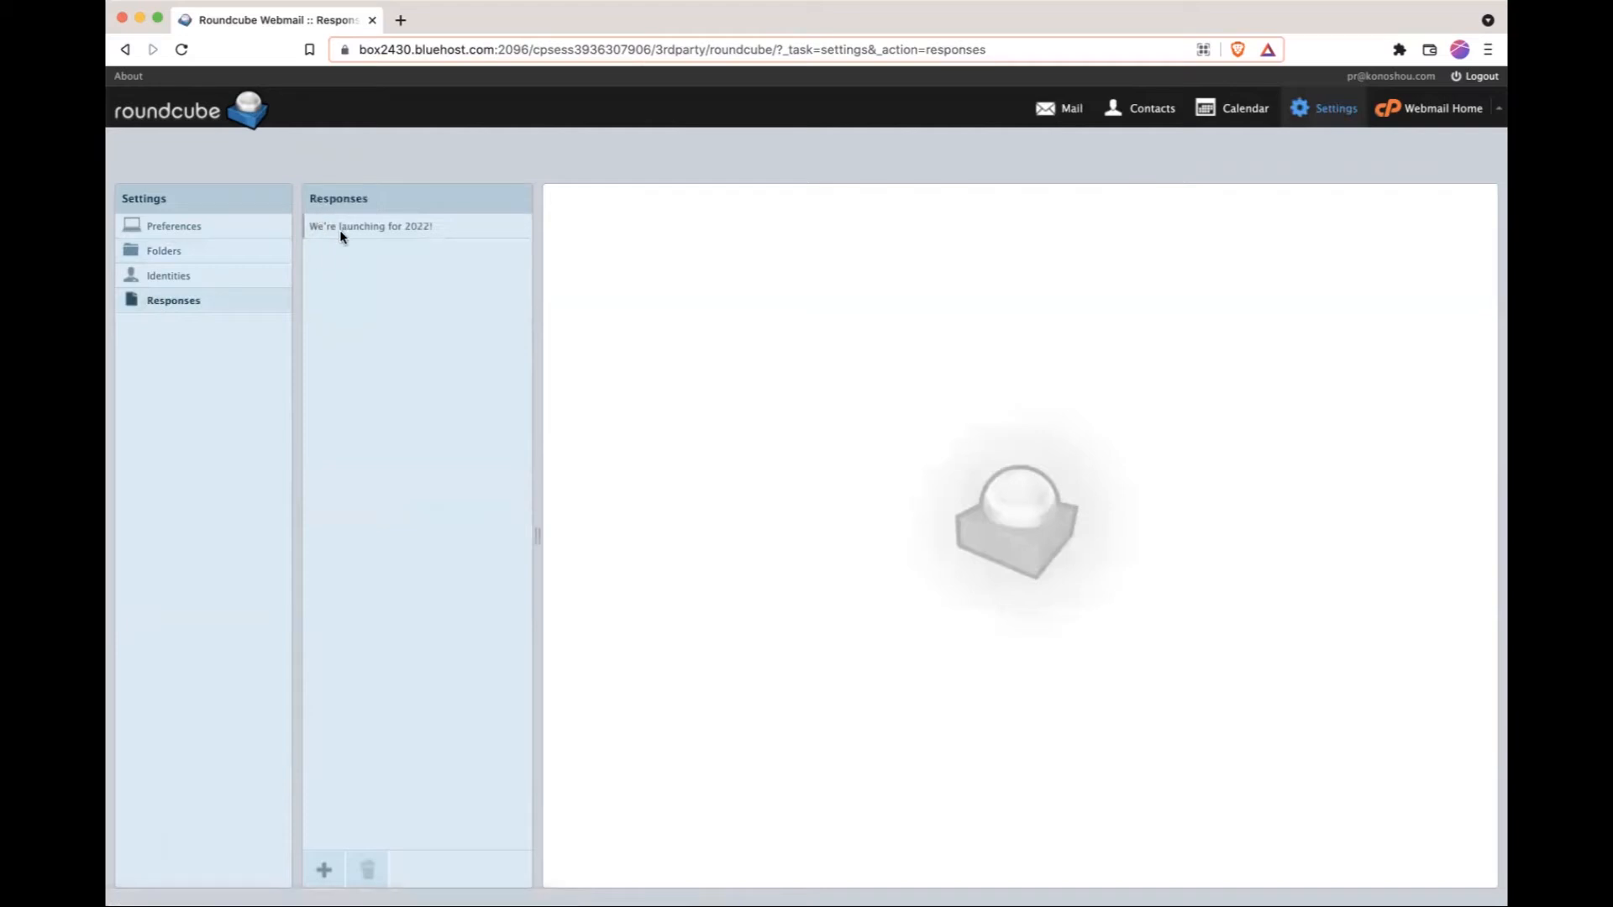
mouse_move(402, 351)
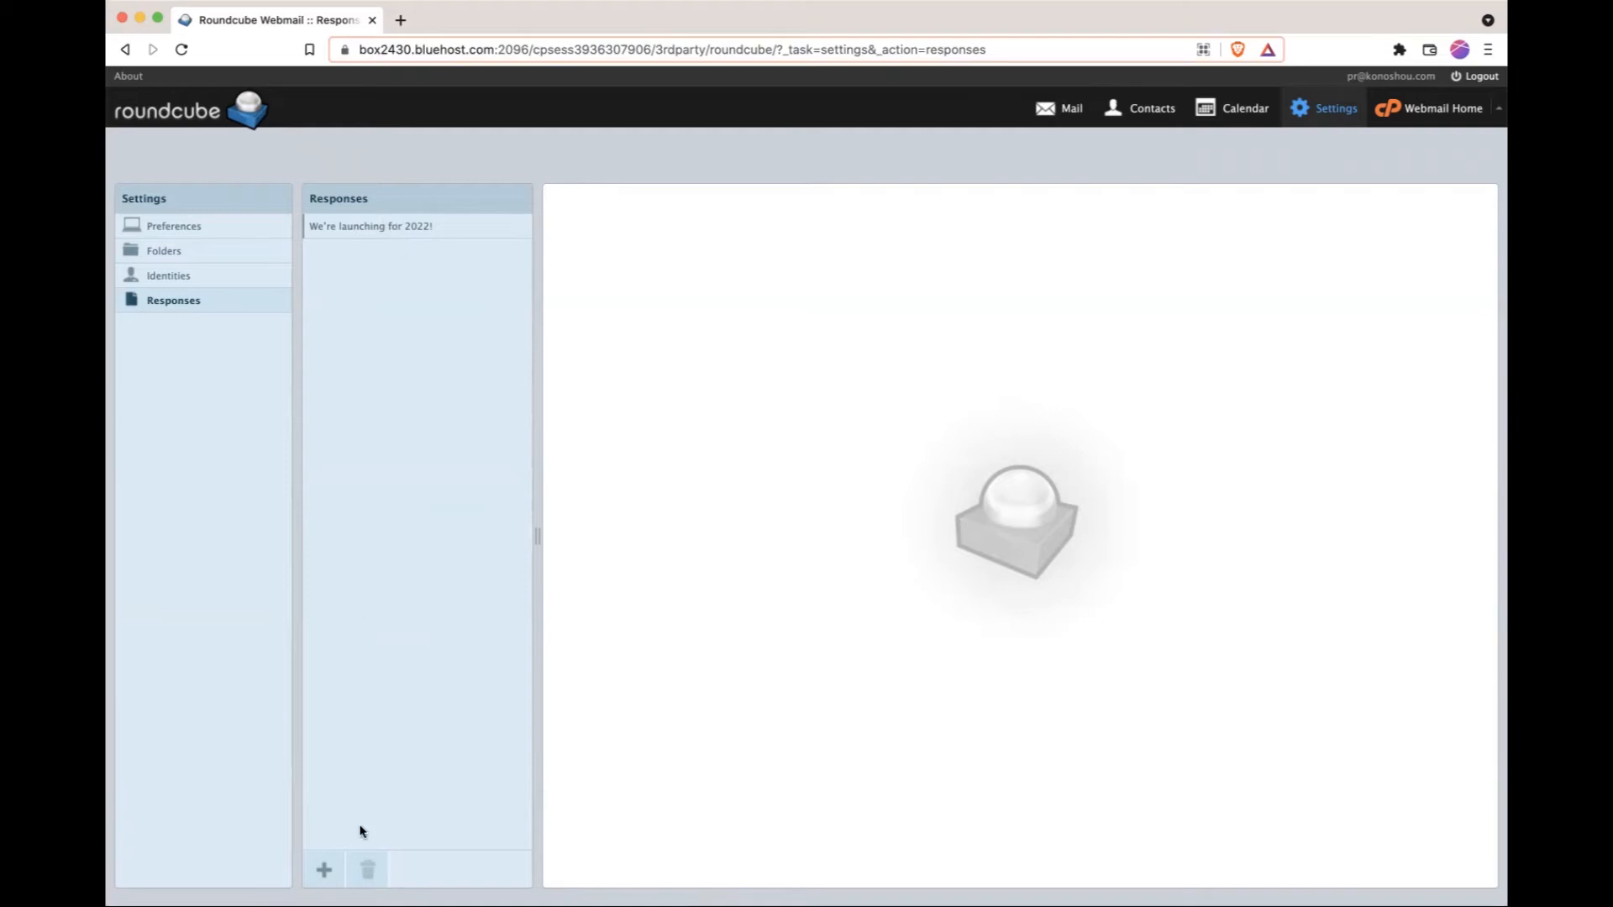
left_click(323, 869)
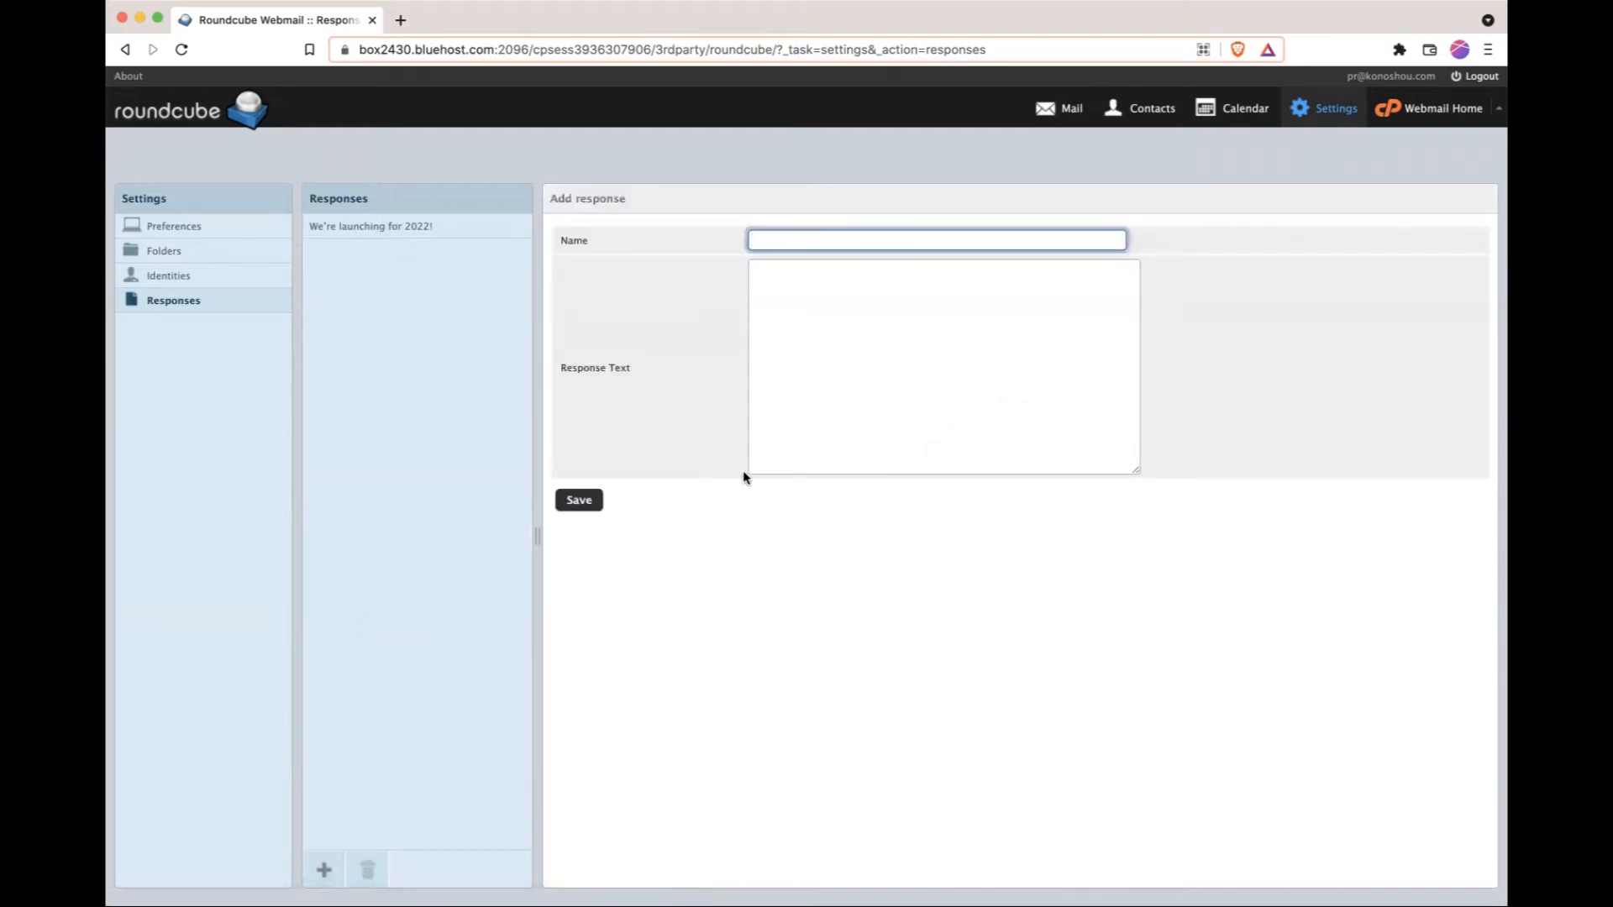
Step: Name the response 'Refunds' and write the placeholder body 'This is where you would write the text.'
left_click(936, 240)
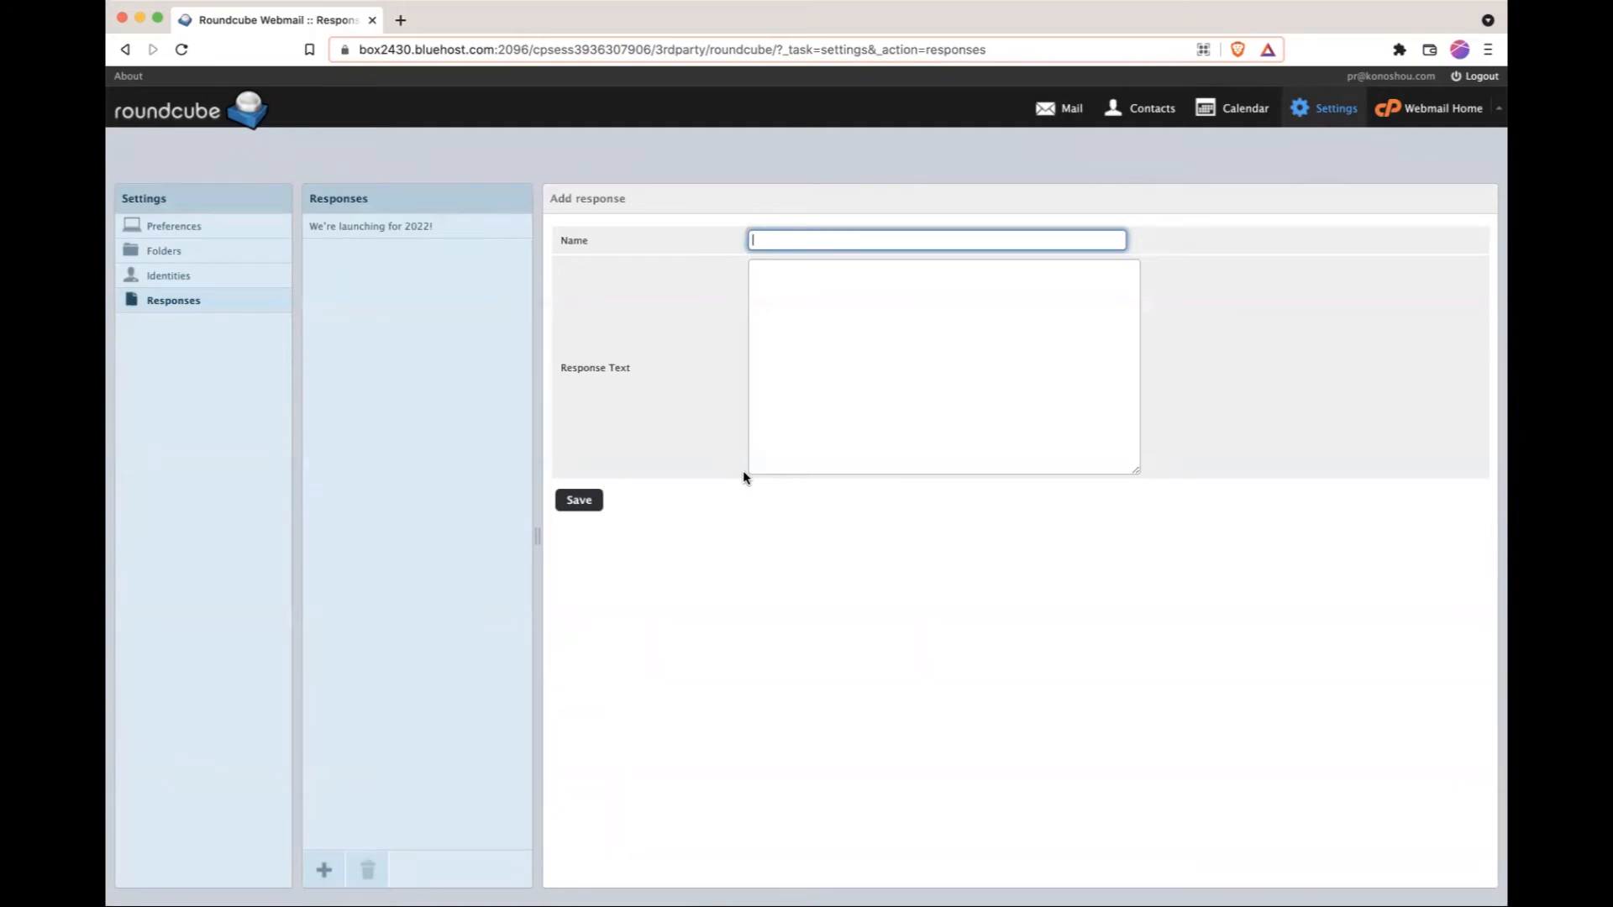
type("Refunds")
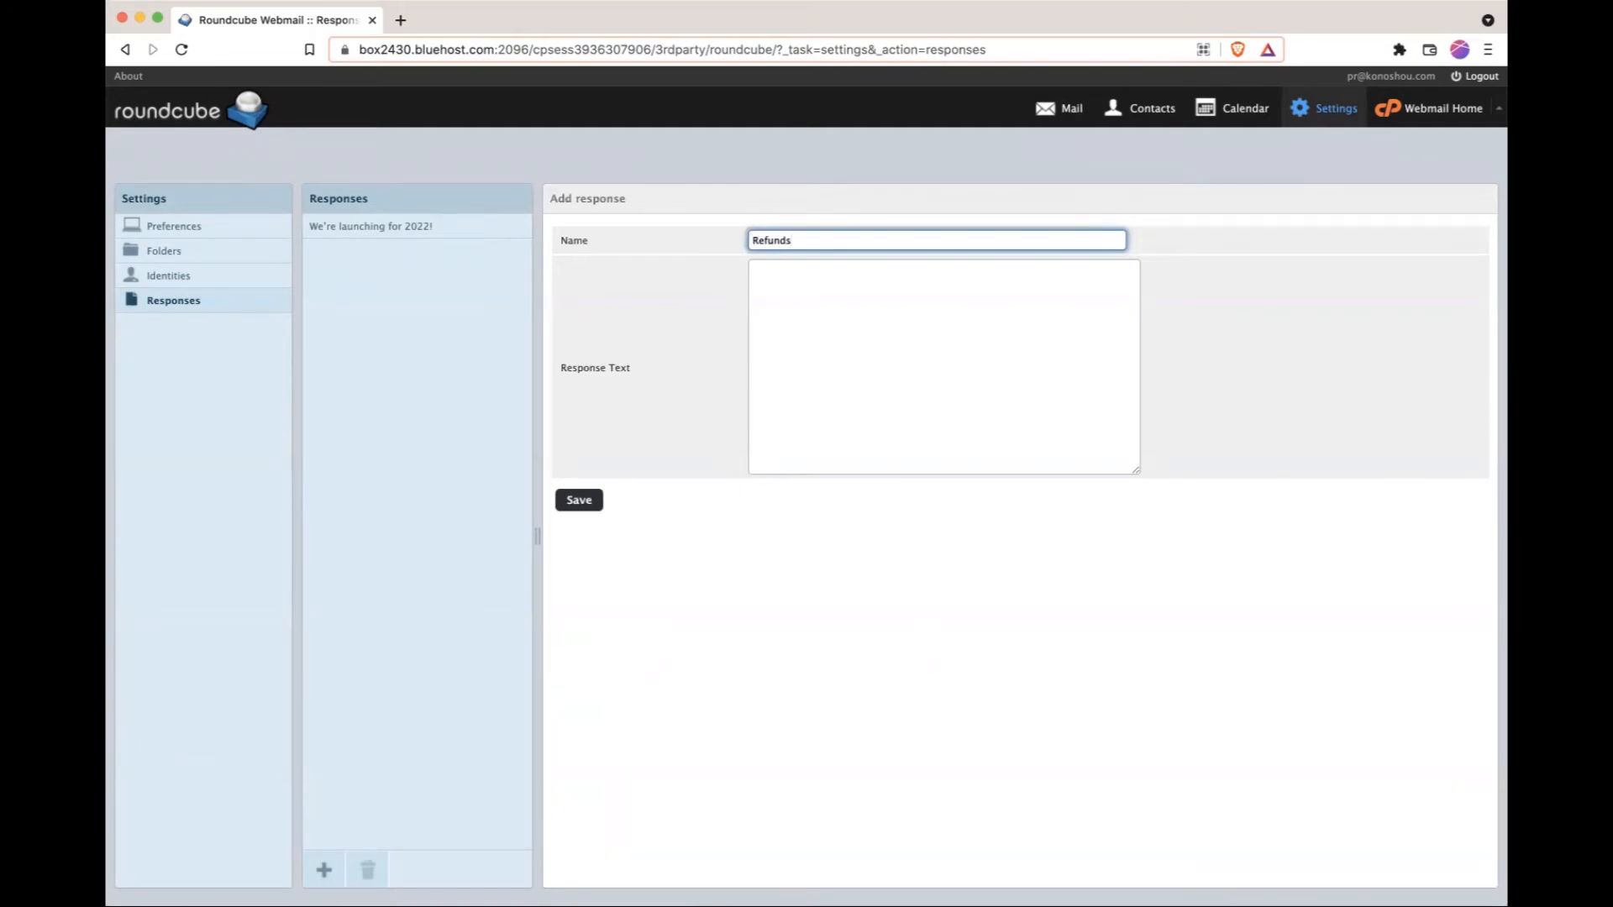
left_click(941, 366)
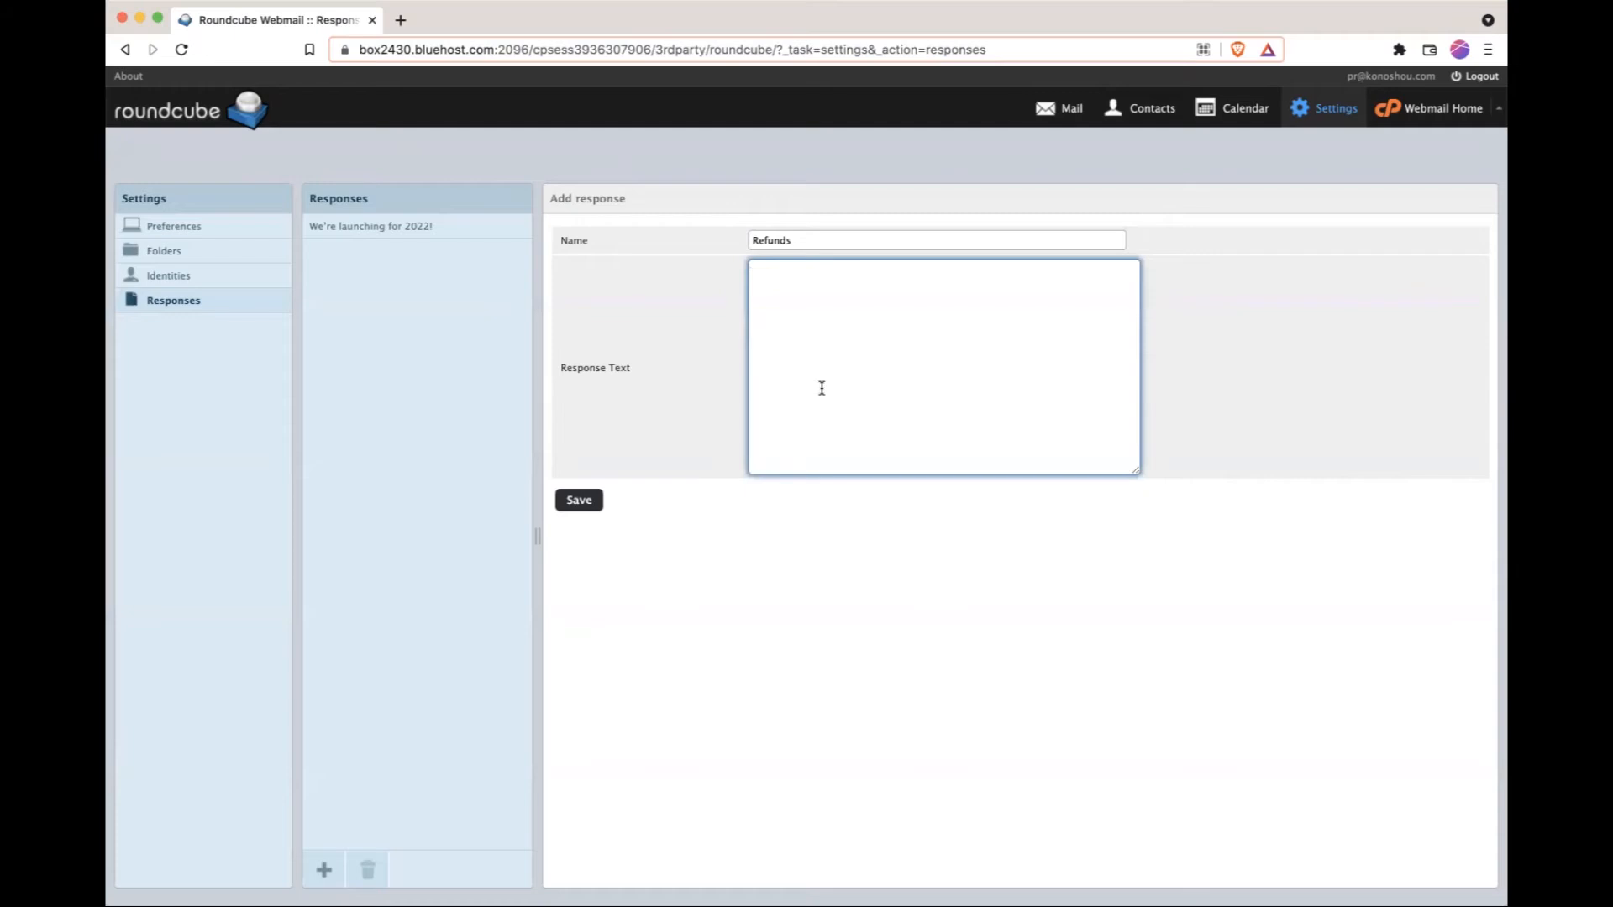
mouse_move(794, 332)
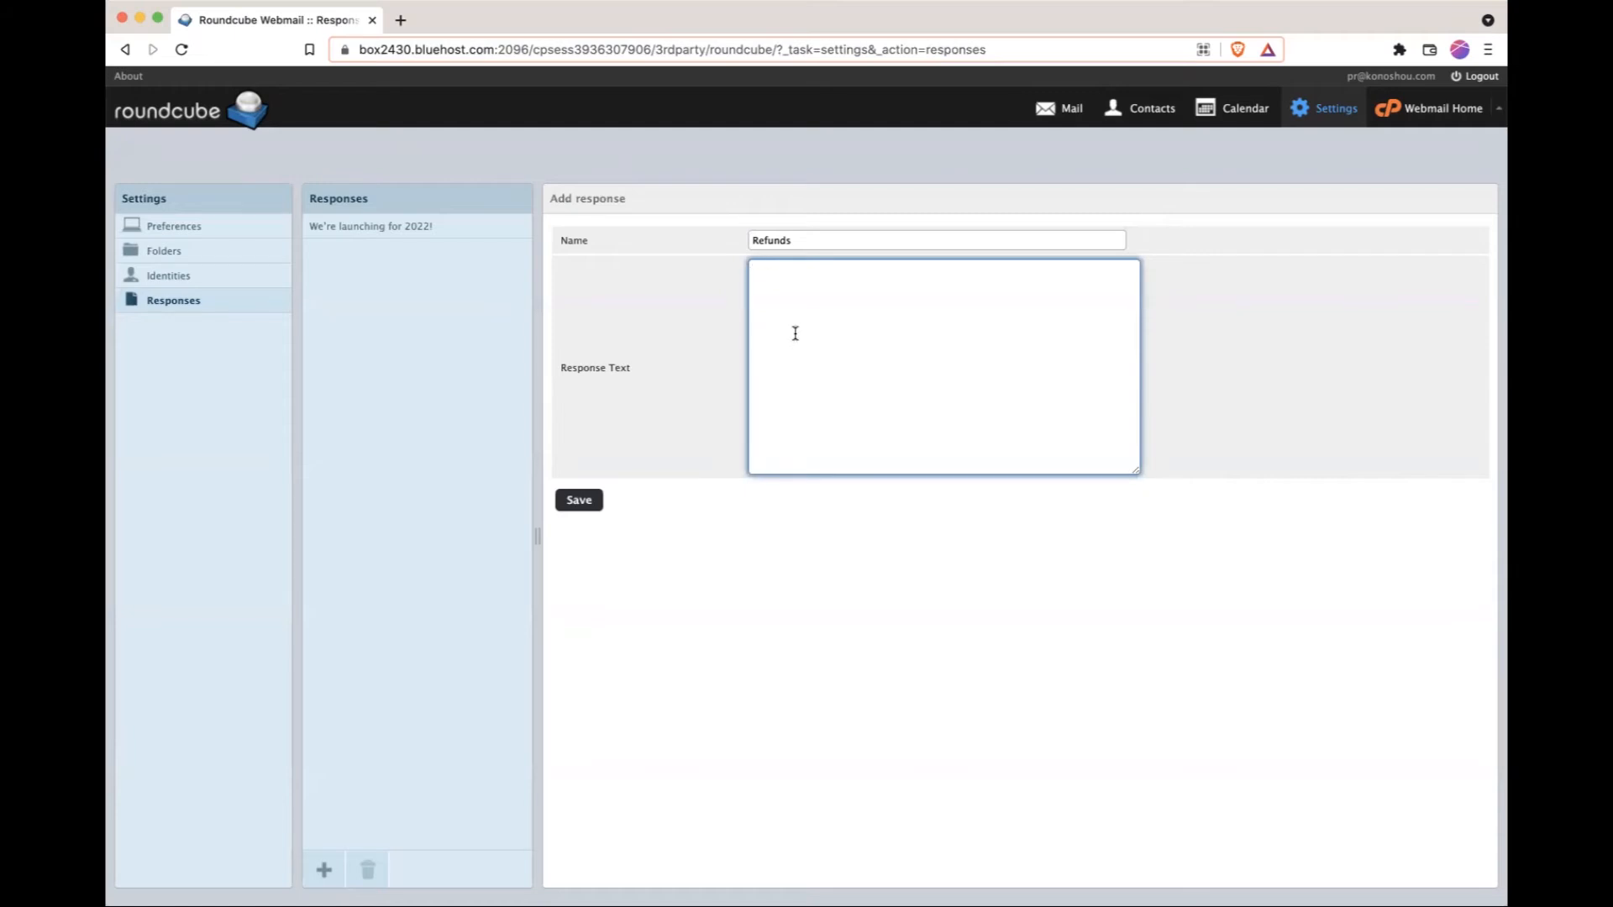
type("This is where you")
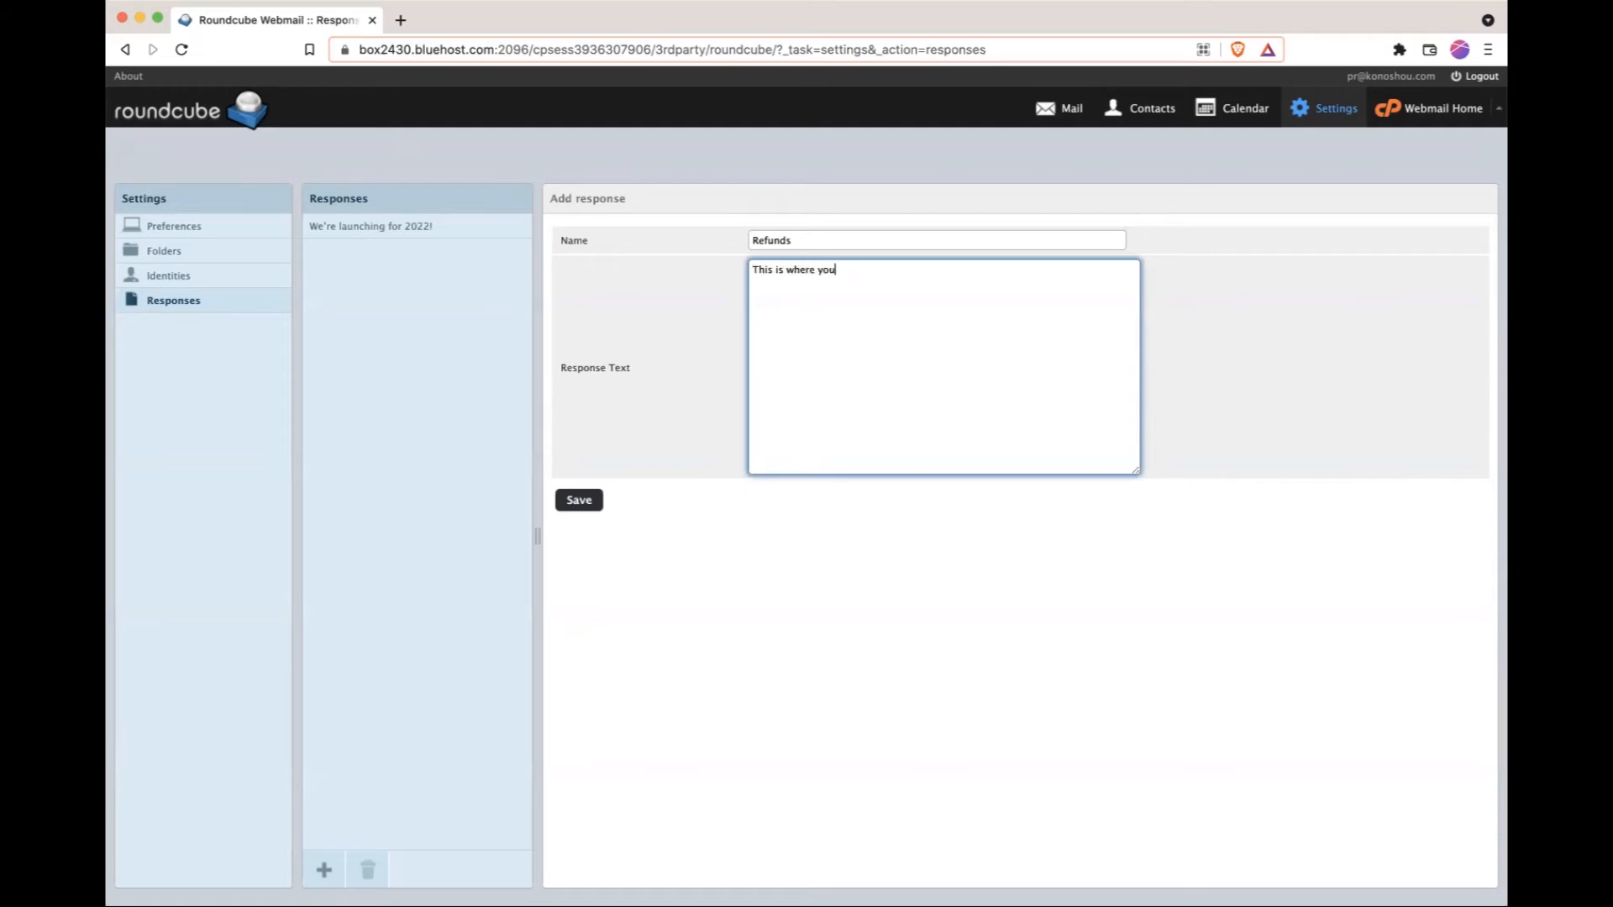
type("would write")
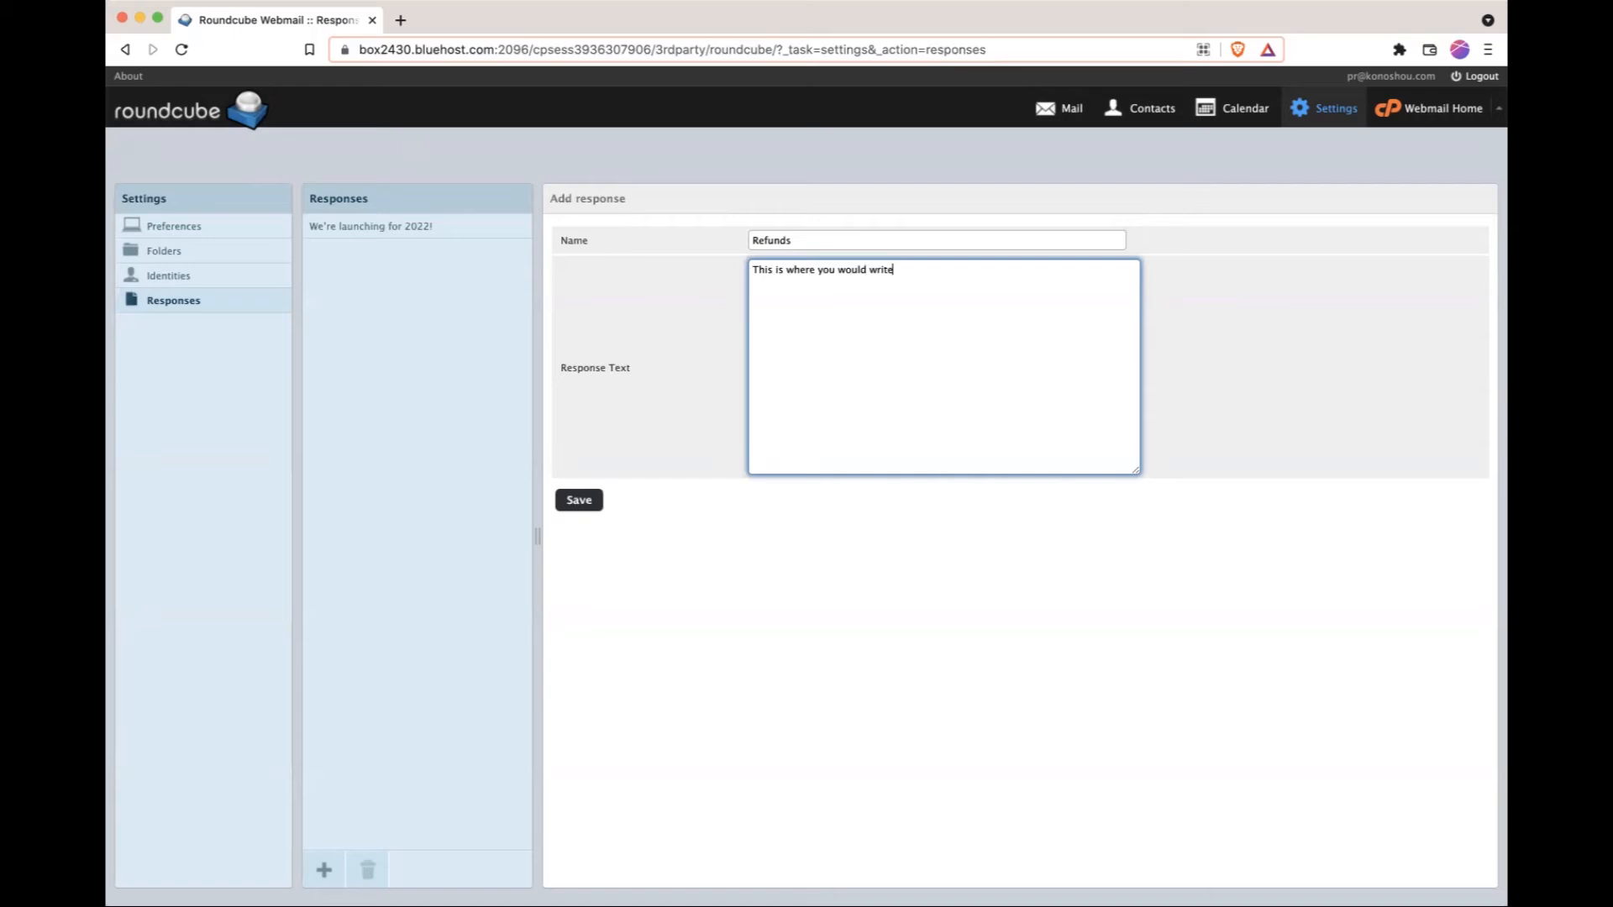
type("the text.")
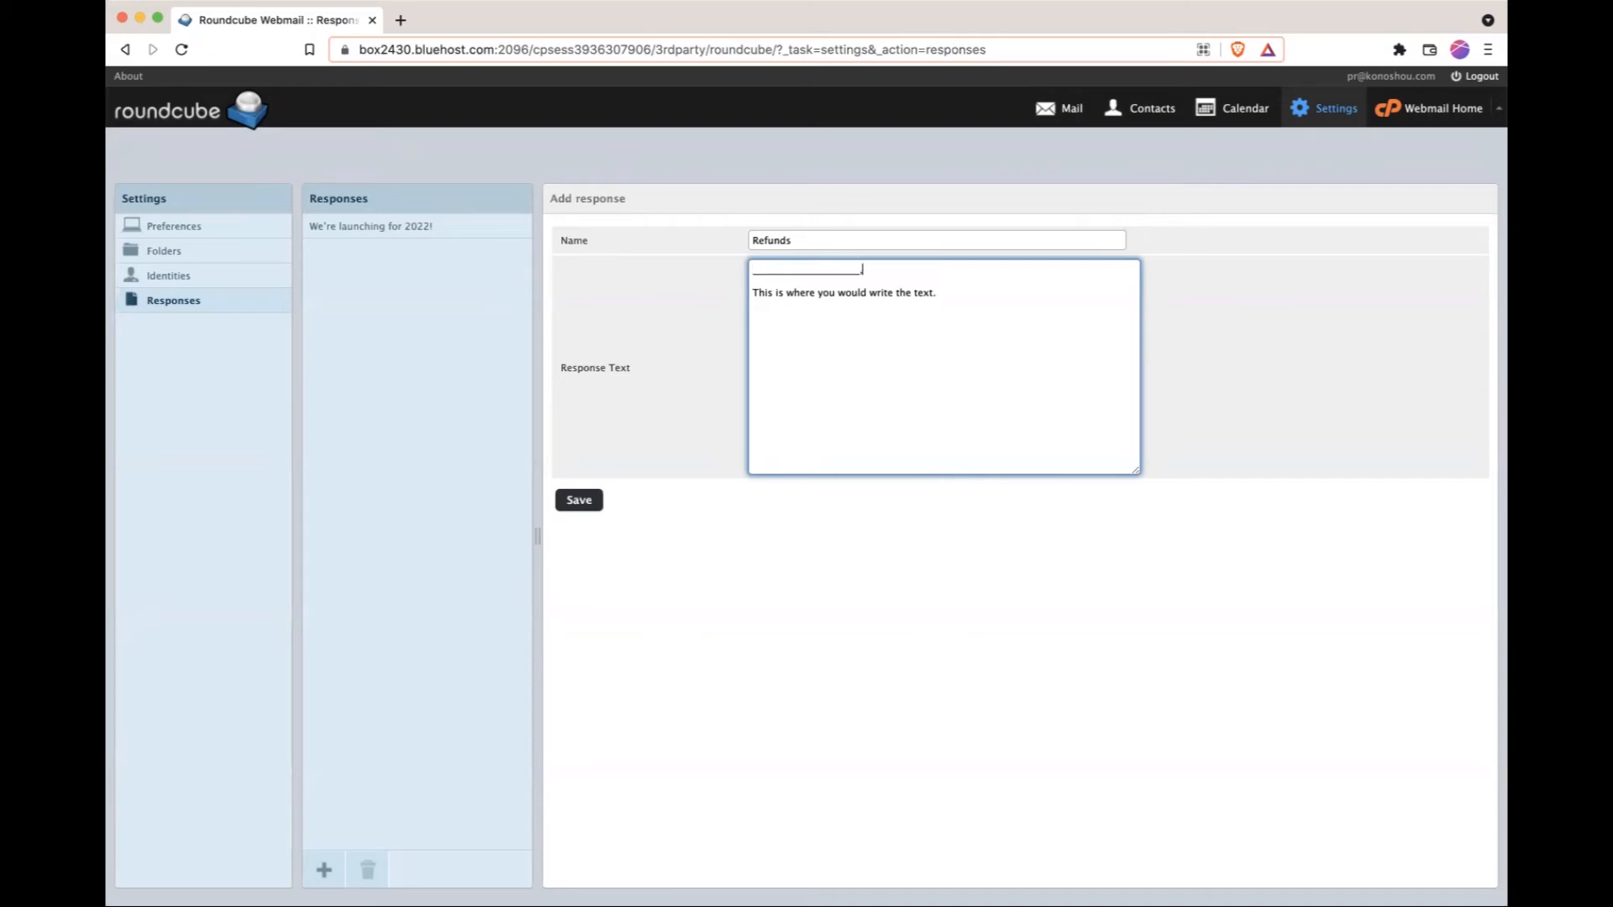
Step: Add the 'Hi' greeting, the xx/xx/xxx date blank and '- Support' sign-off, then save the response
type("Hi")
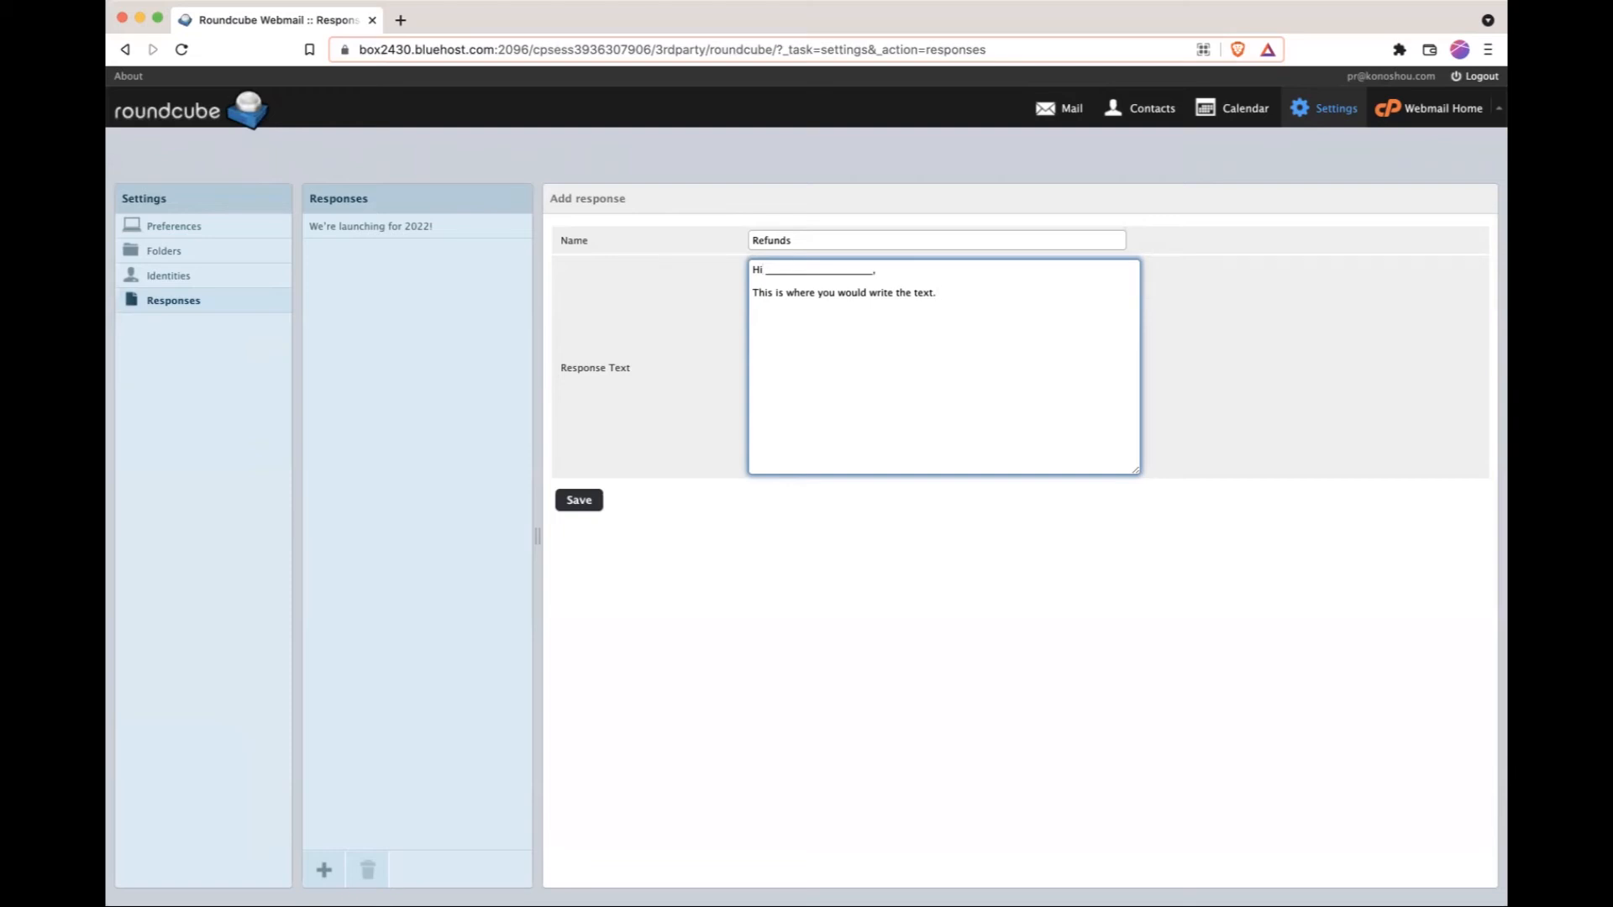
type("xx/xx/x")
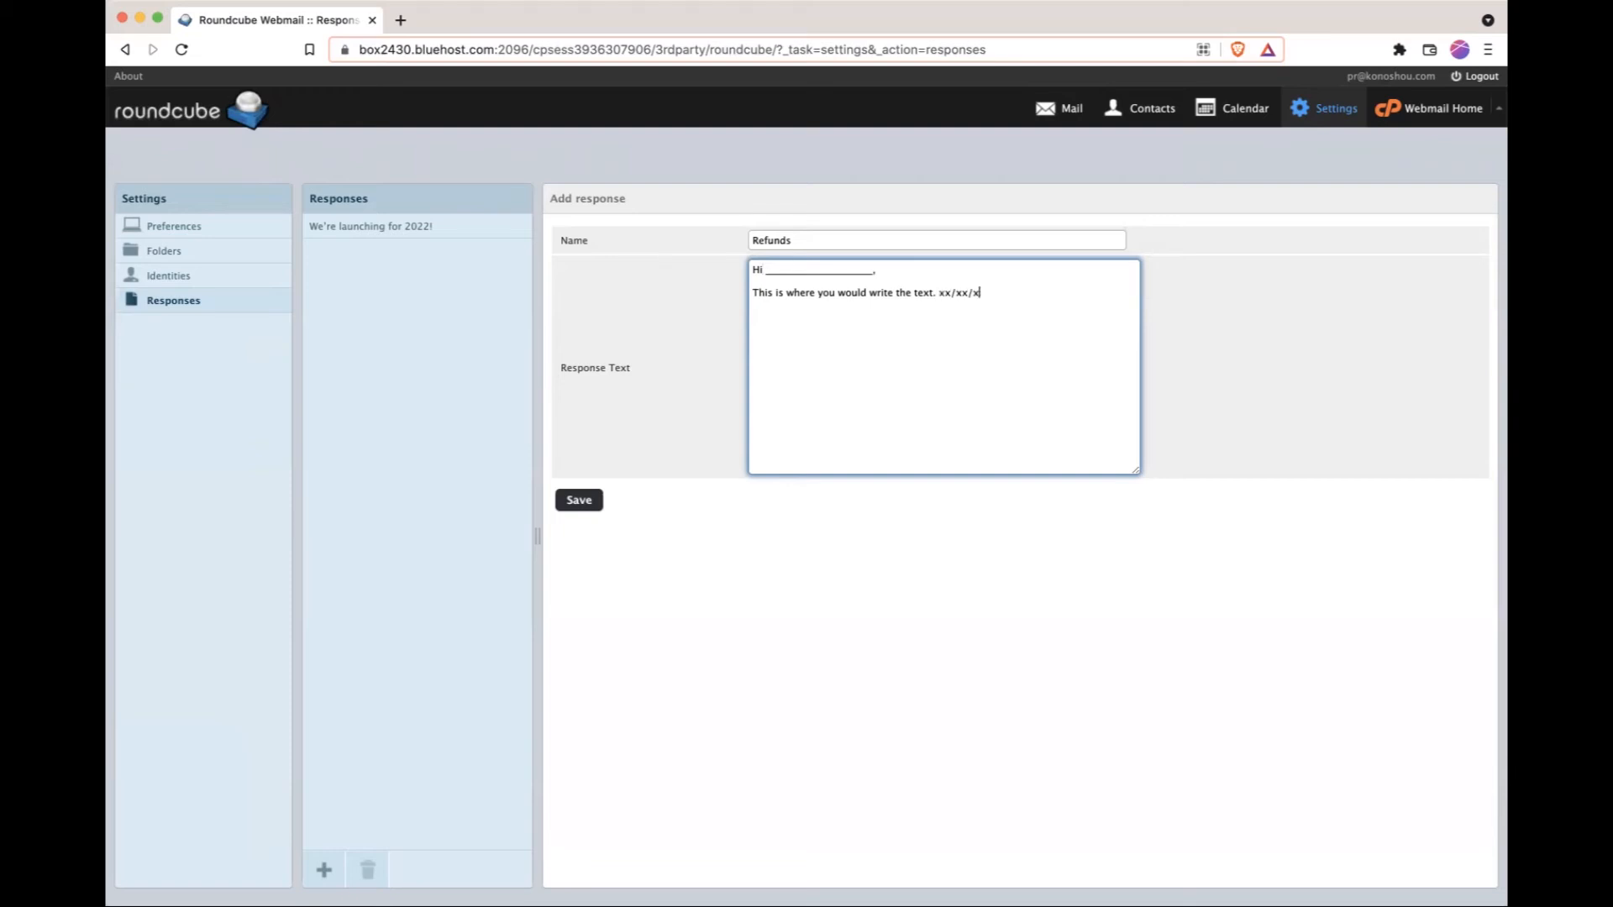
type("xxx")
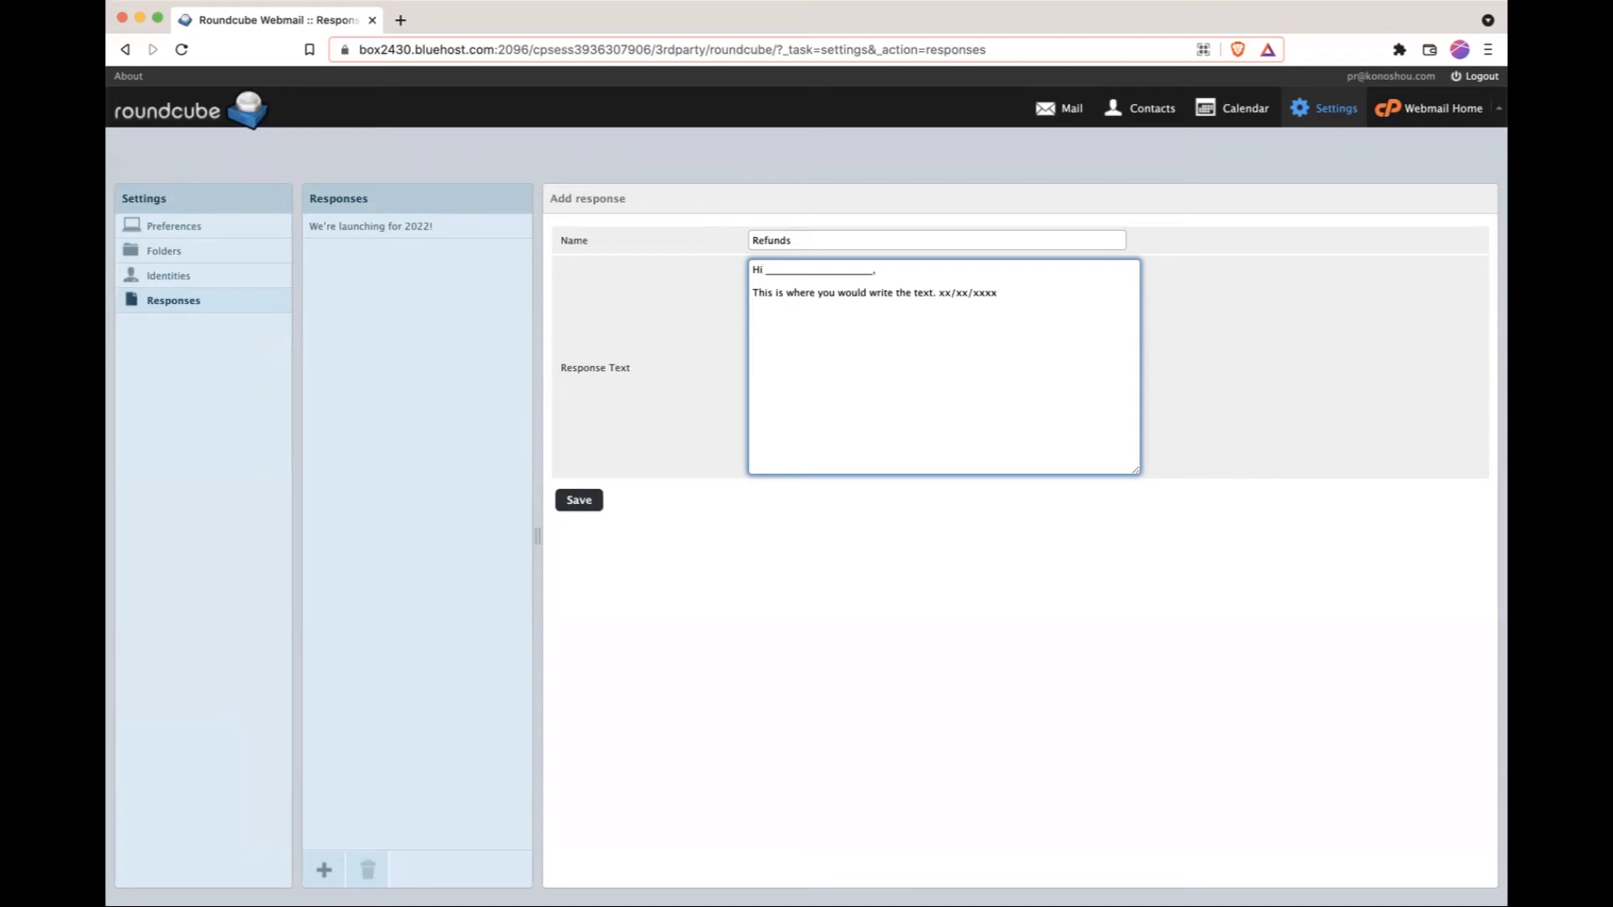
type("Have a great day!")
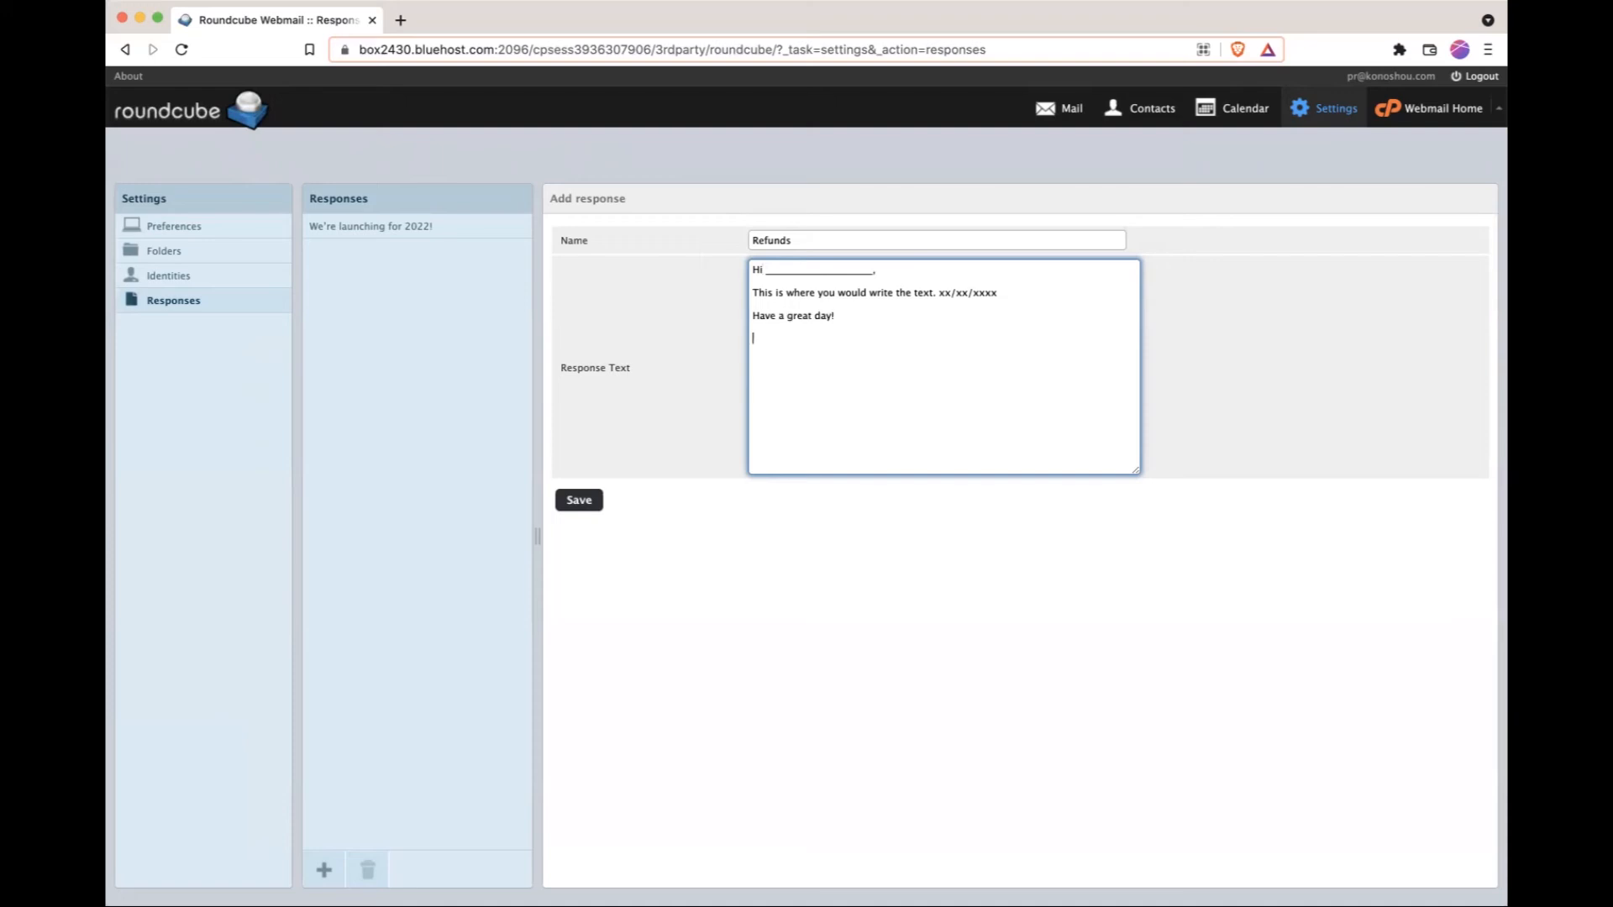
type("- Support")
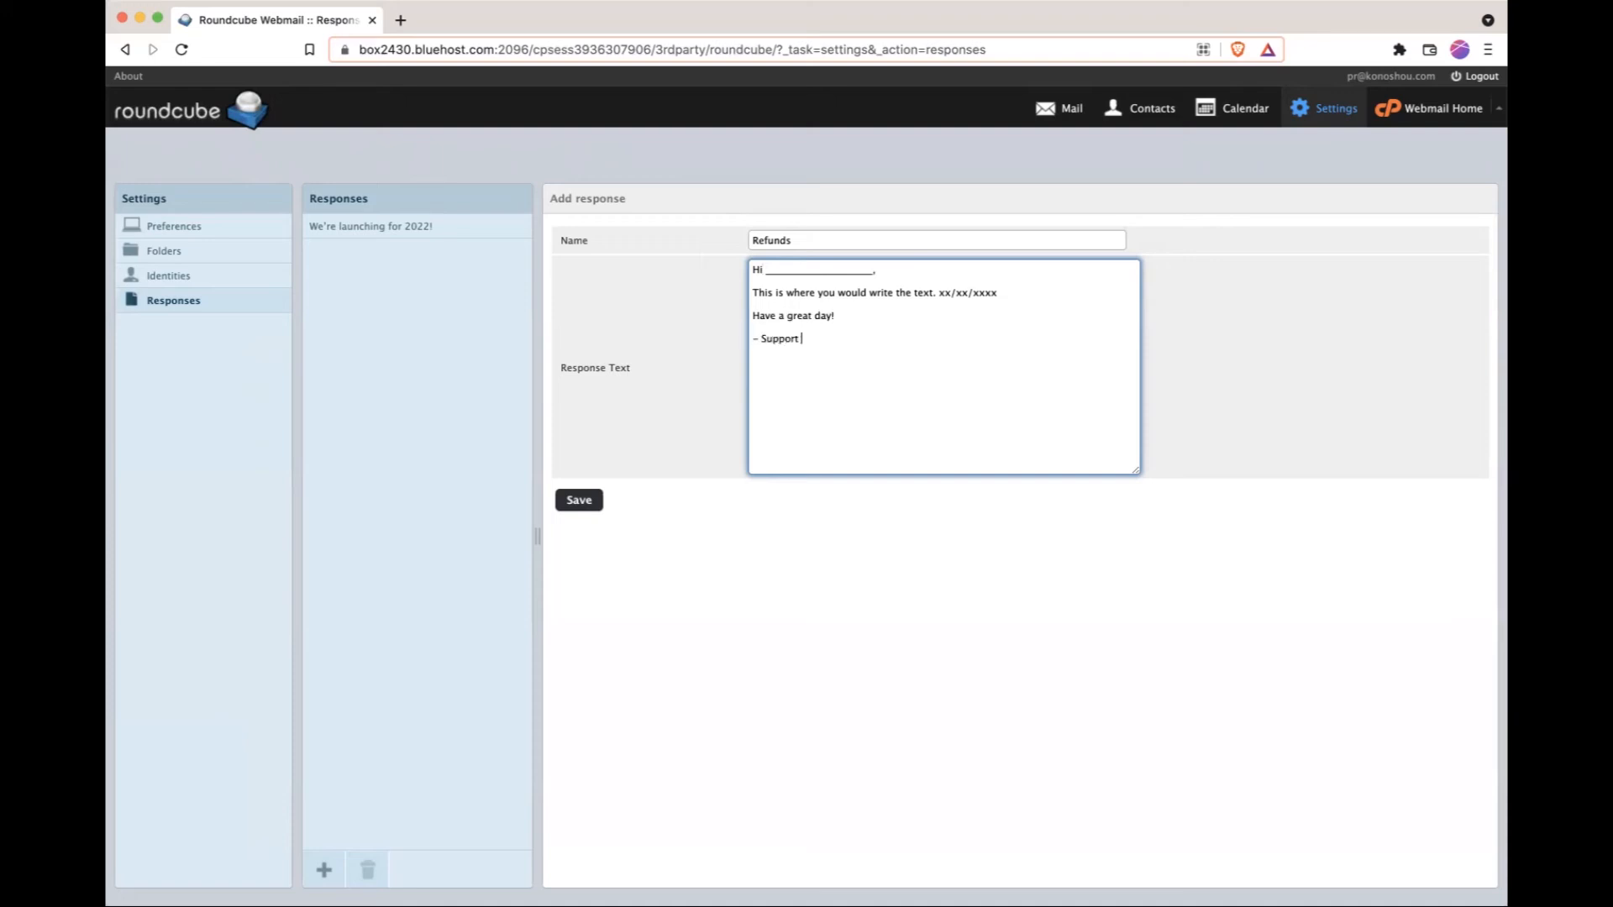
left_click(578, 501)
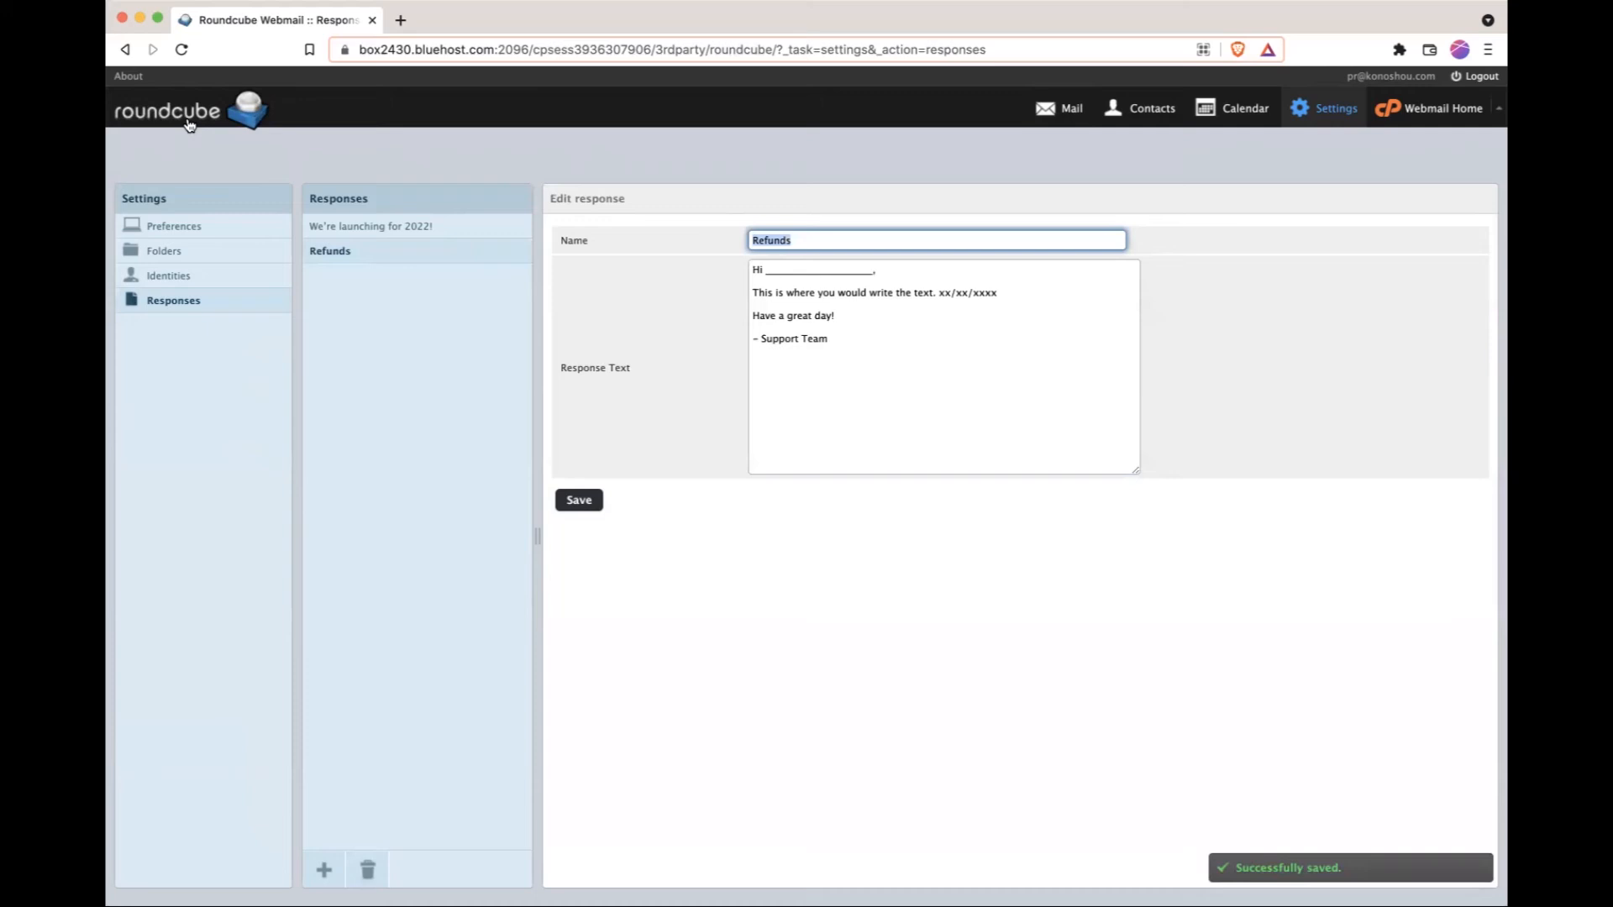
Step: Return to the Inbox and start composing a new message
left_click(1059, 108)
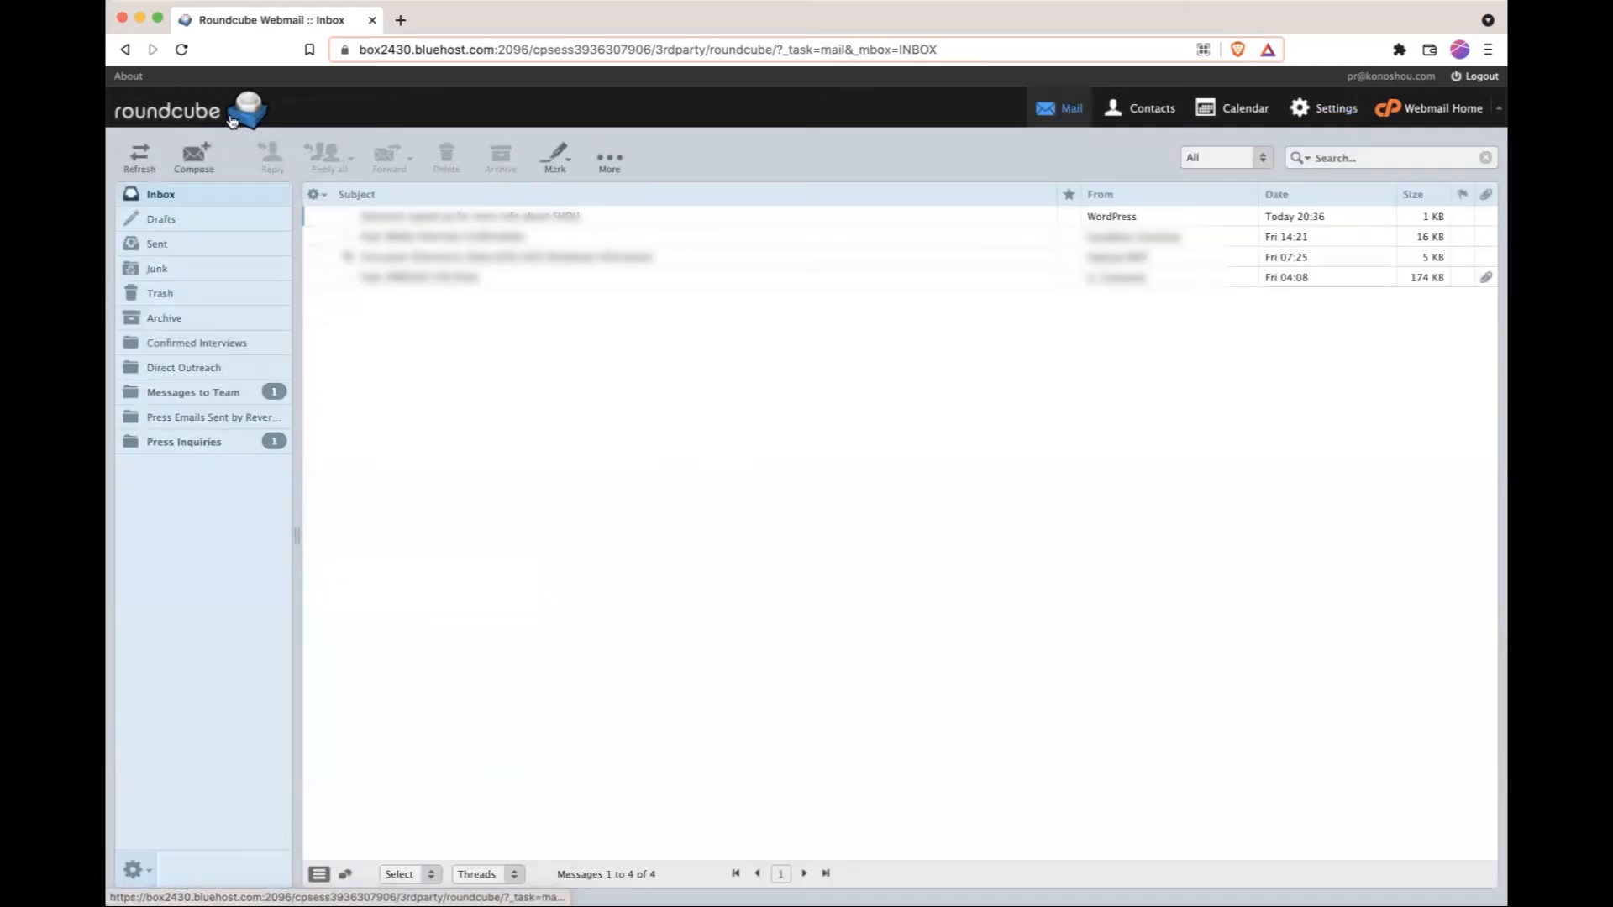
left_click(161, 193)
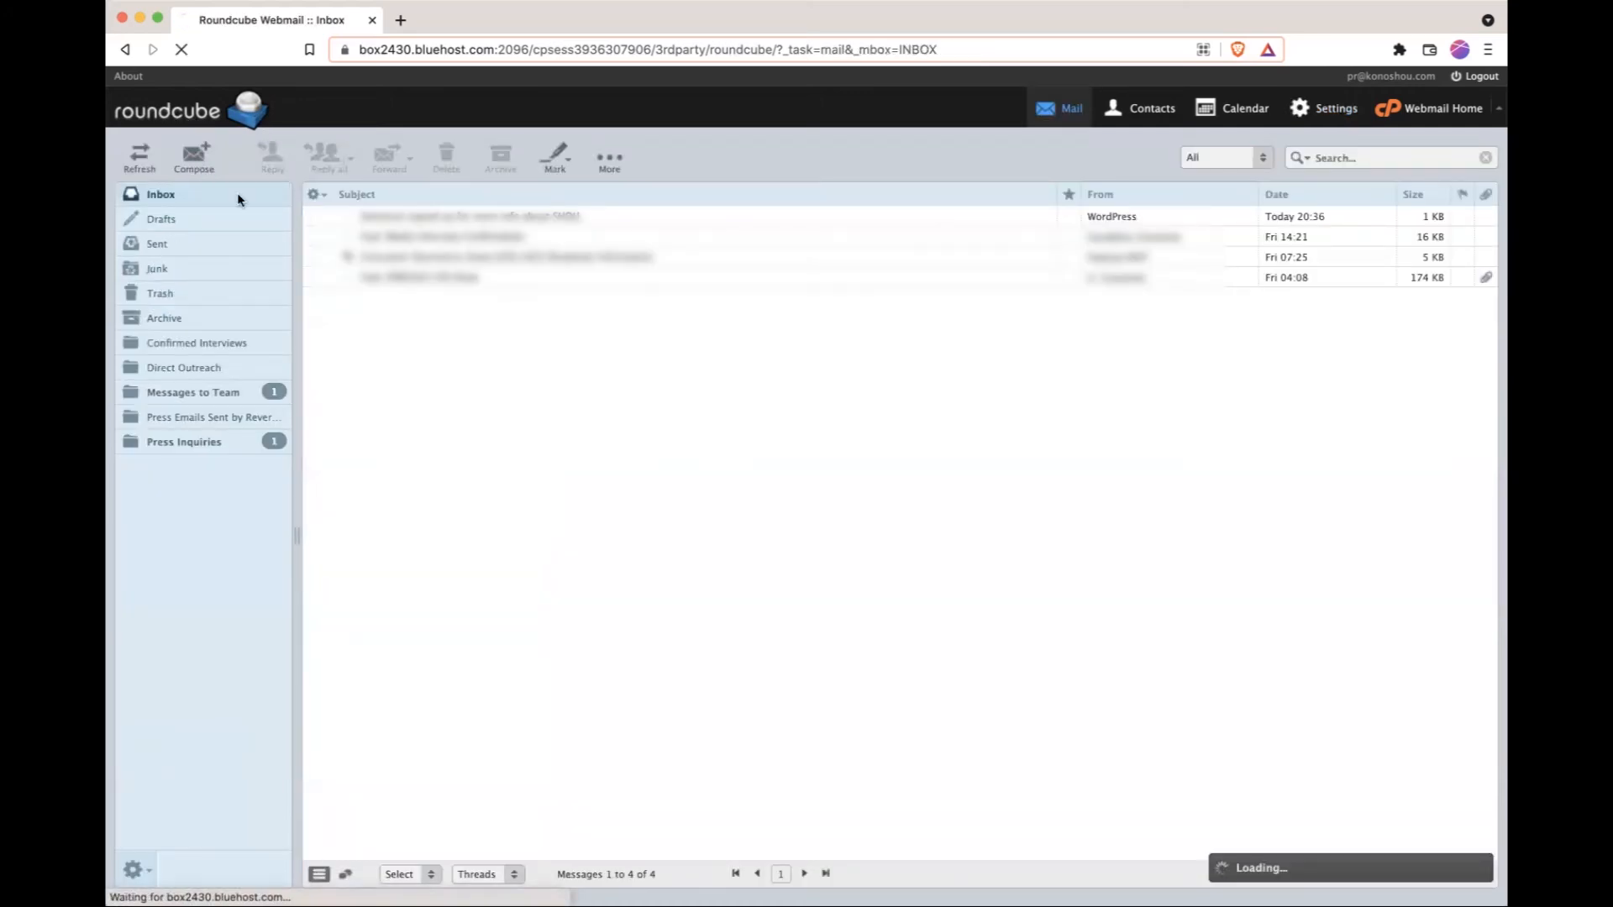
left_click(193, 157)
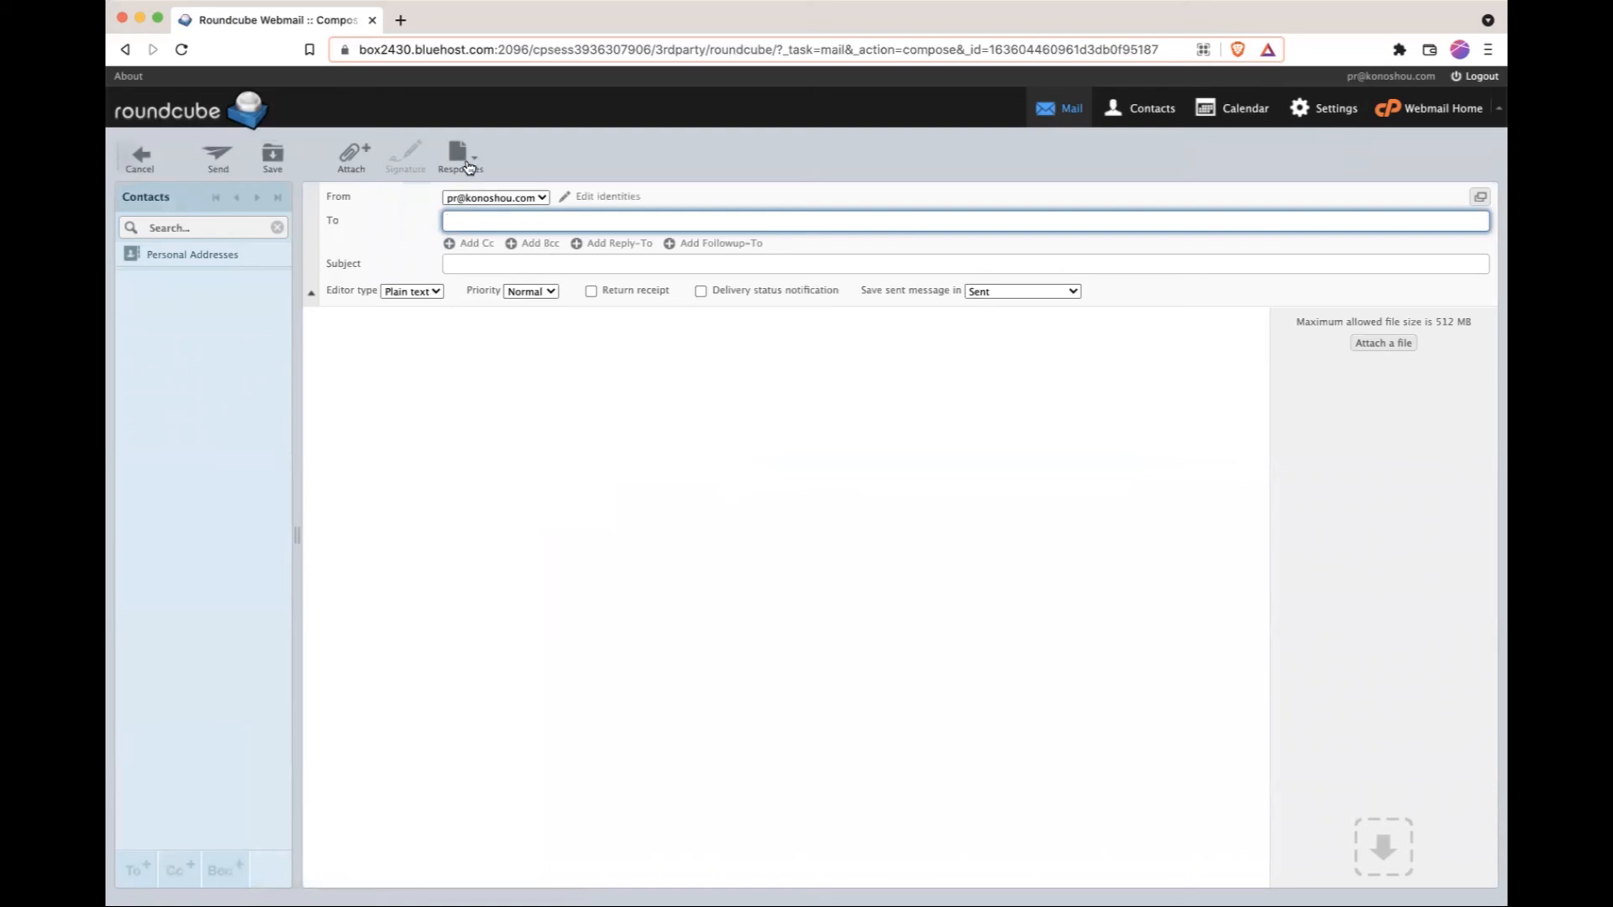
Step: Insert the Refunds response into the message body and place the cursor to edit it
left_click(459, 160)
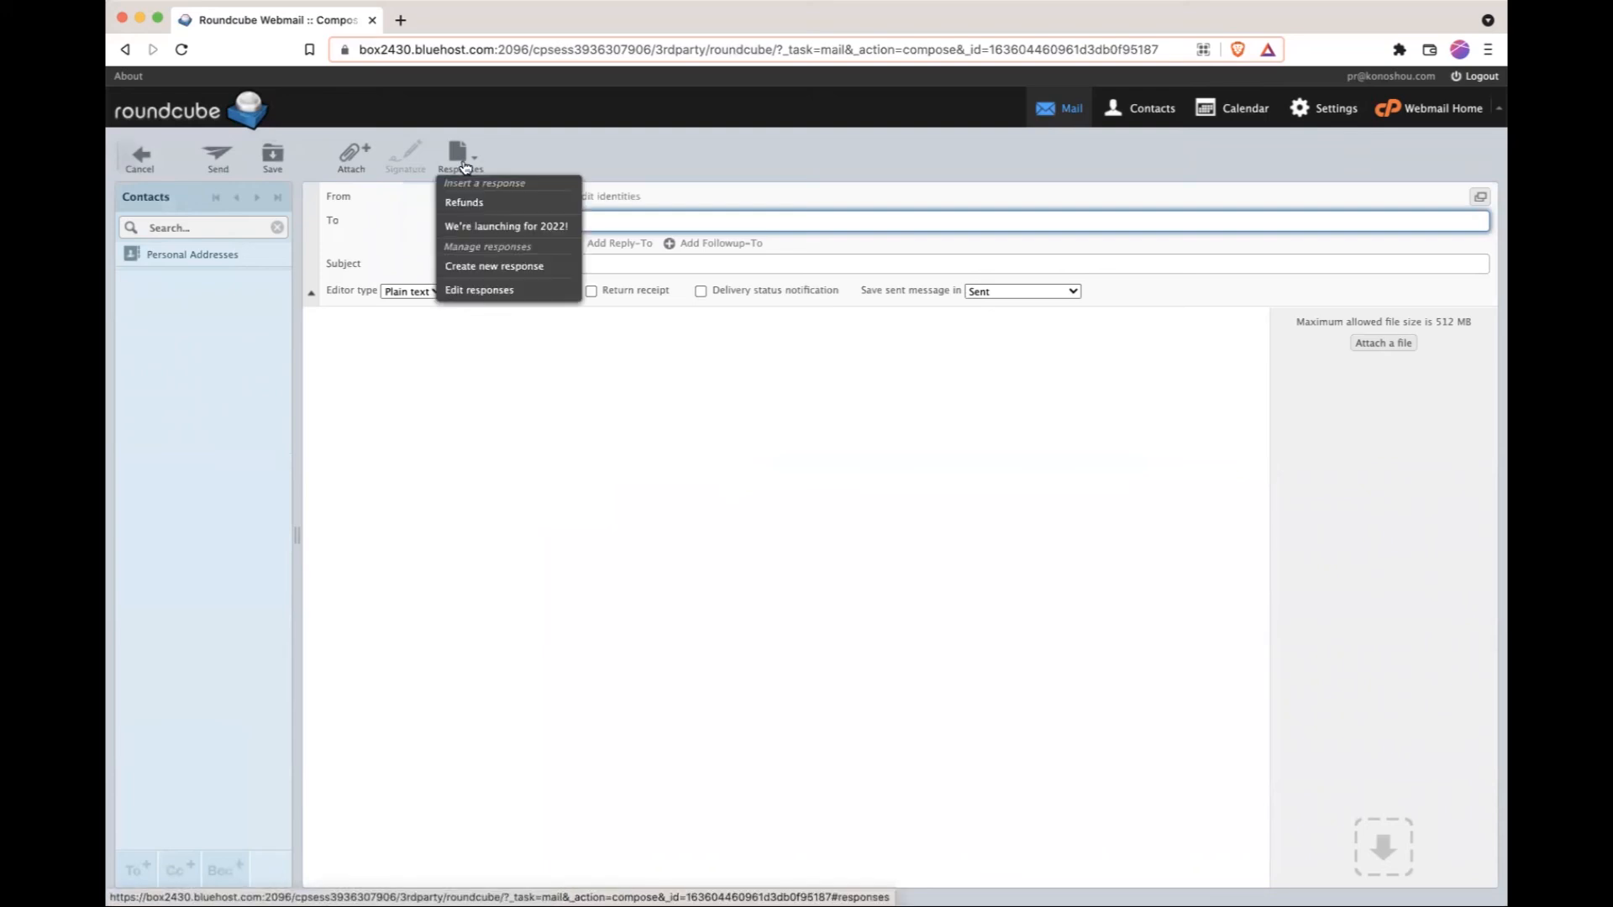
left_click(464, 202)
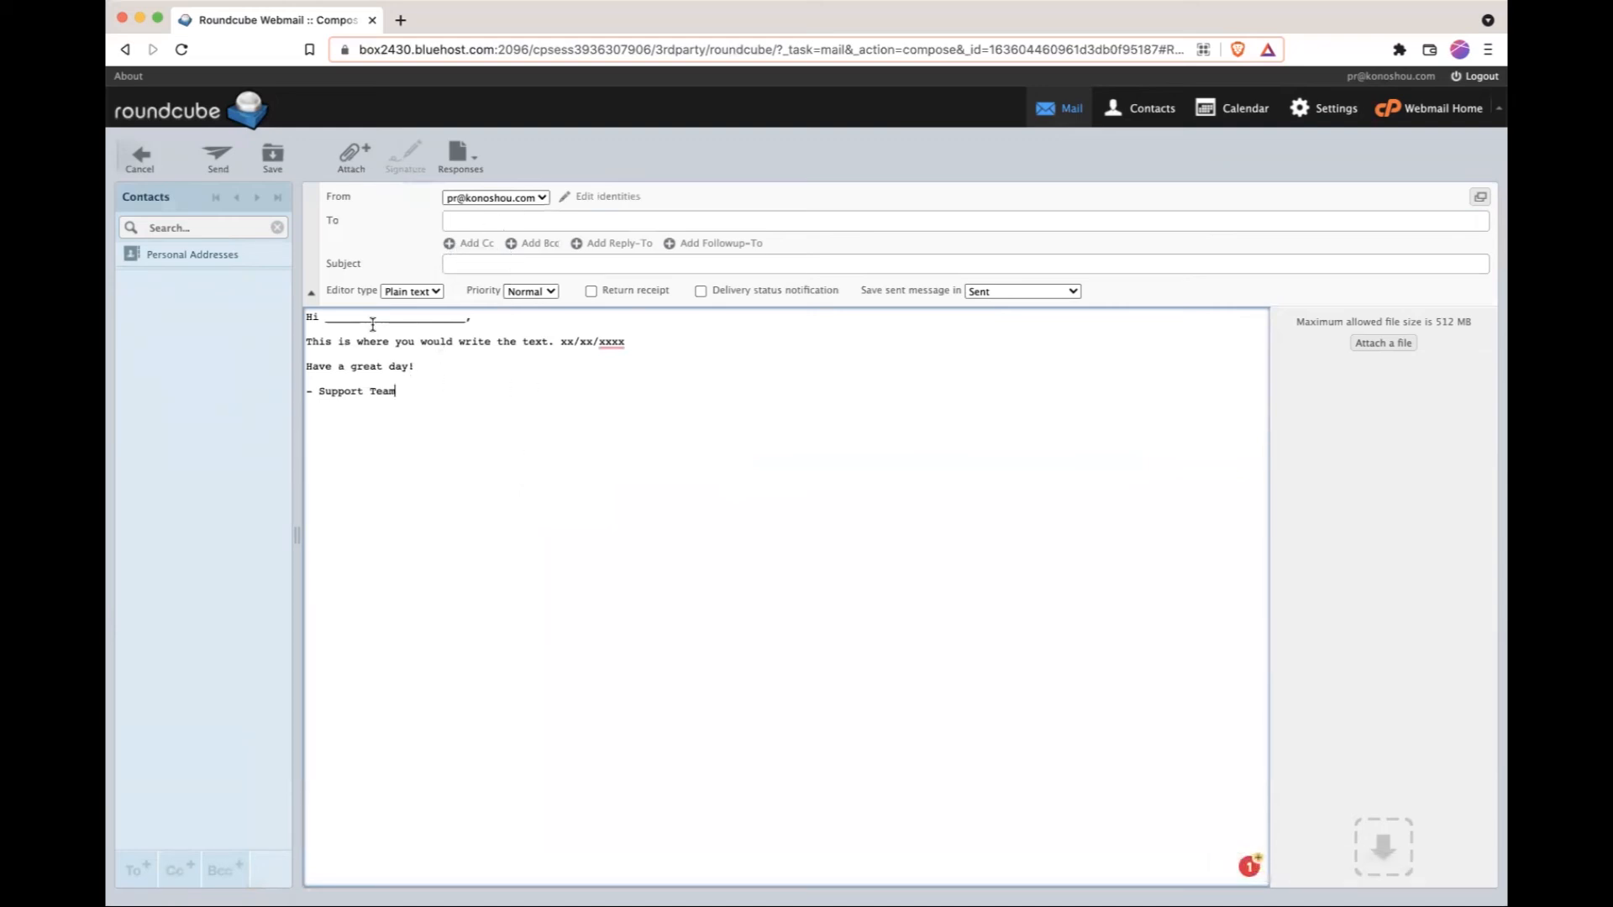
mouse_move(502, 378)
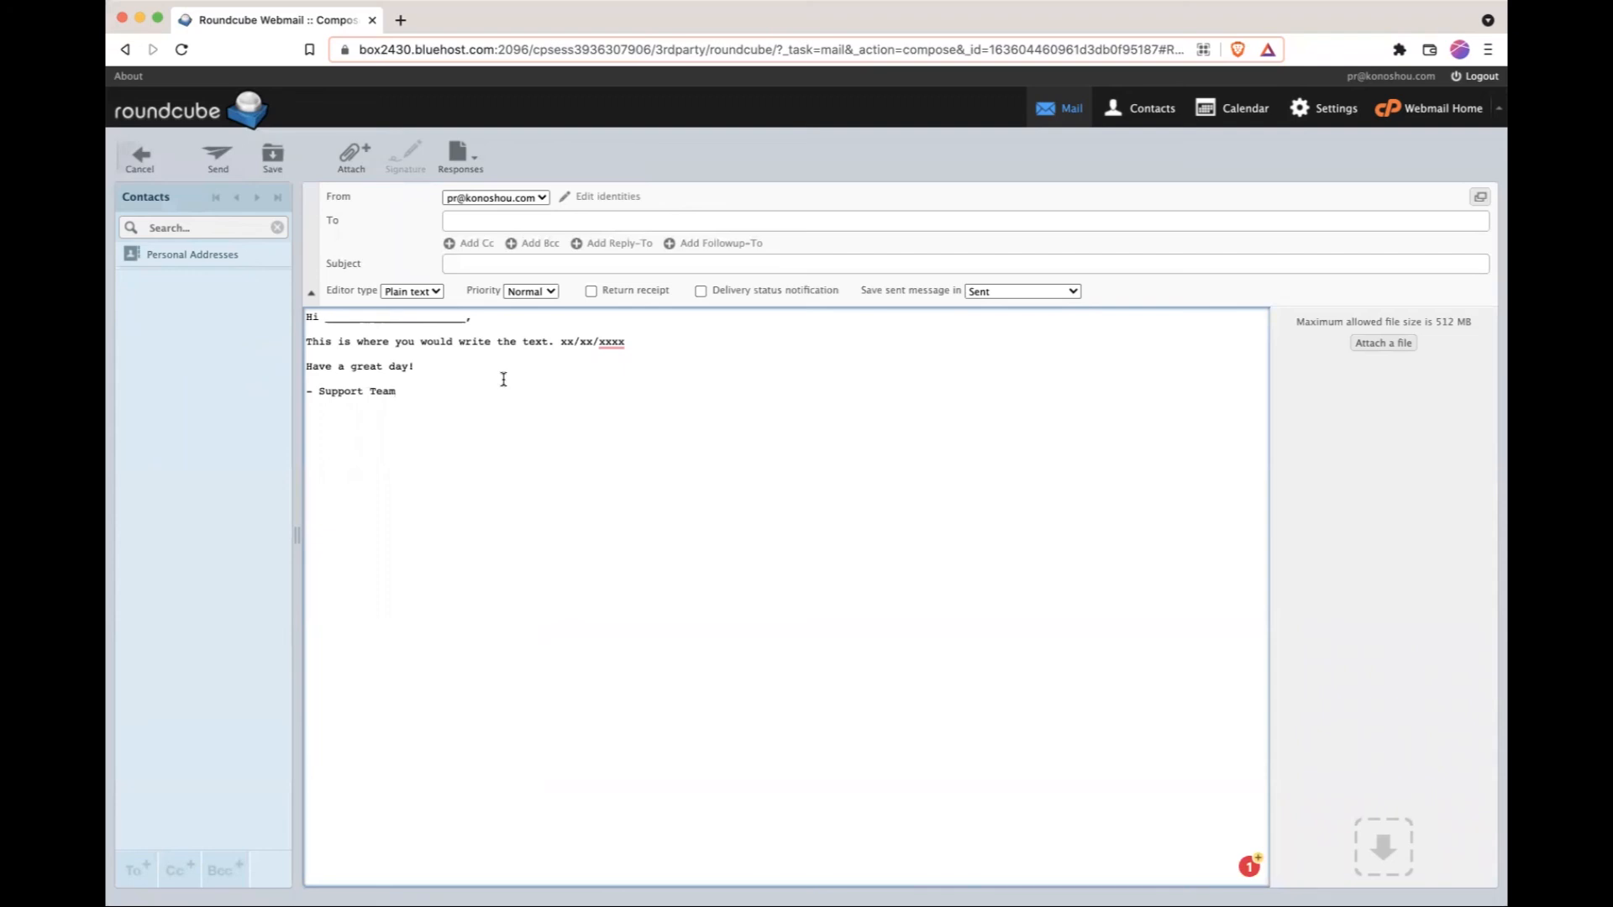
left_click(397, 392)
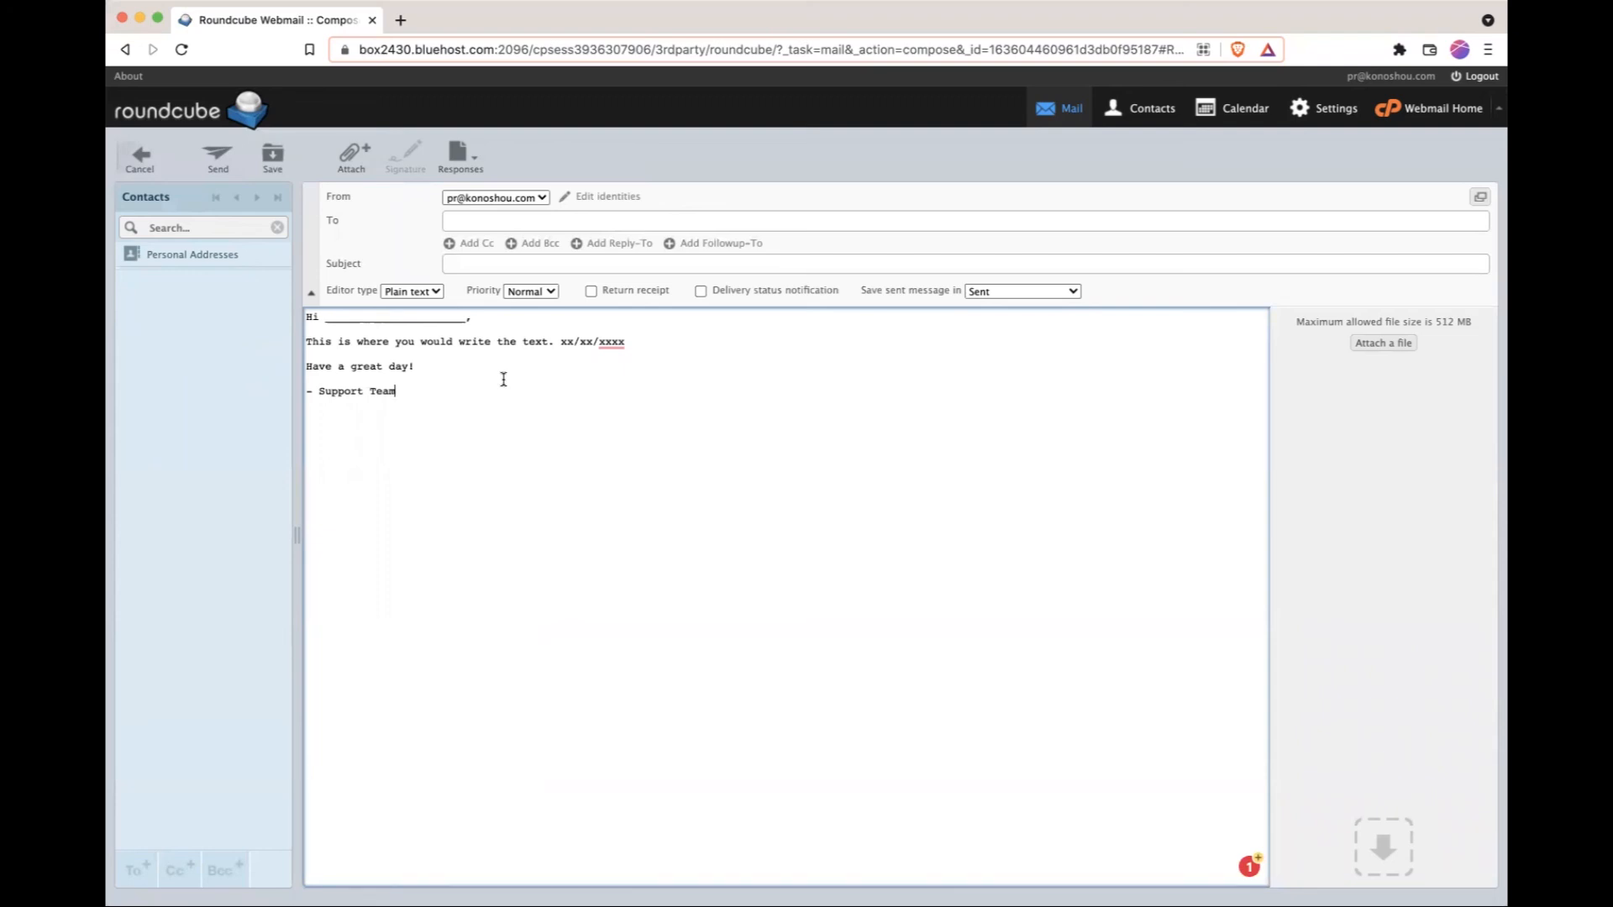